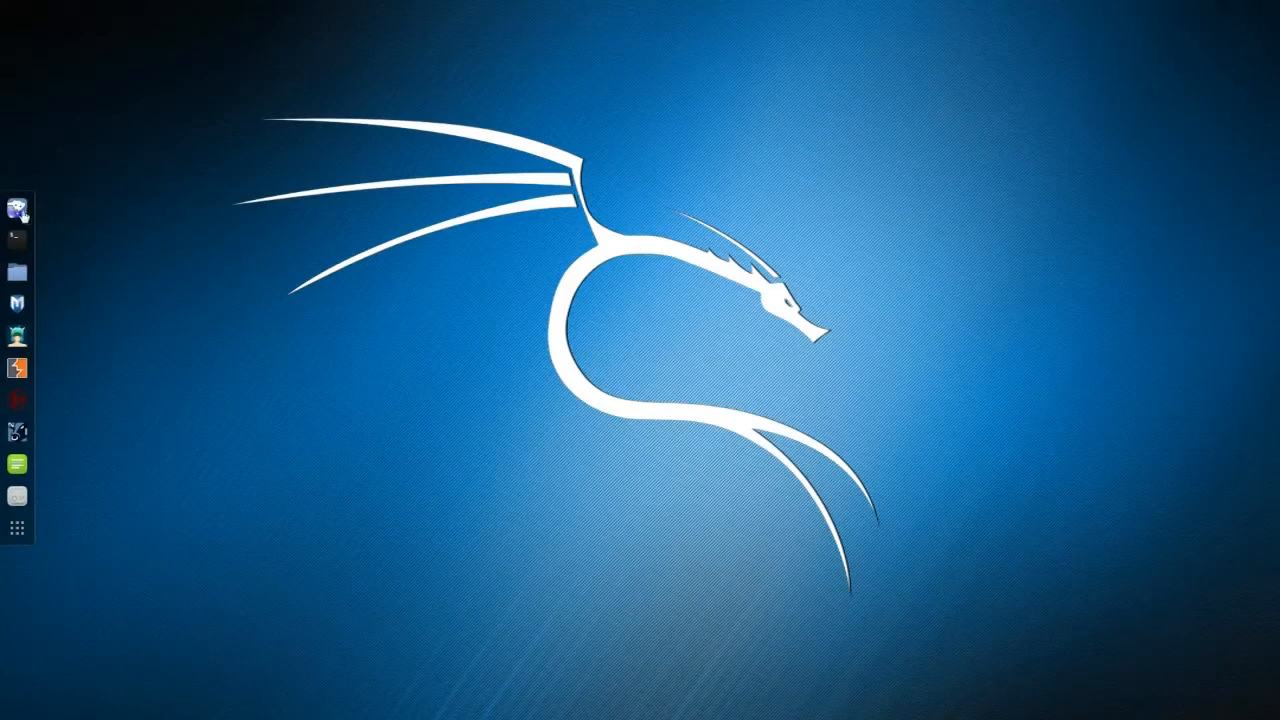
mouse_move(17, 206)
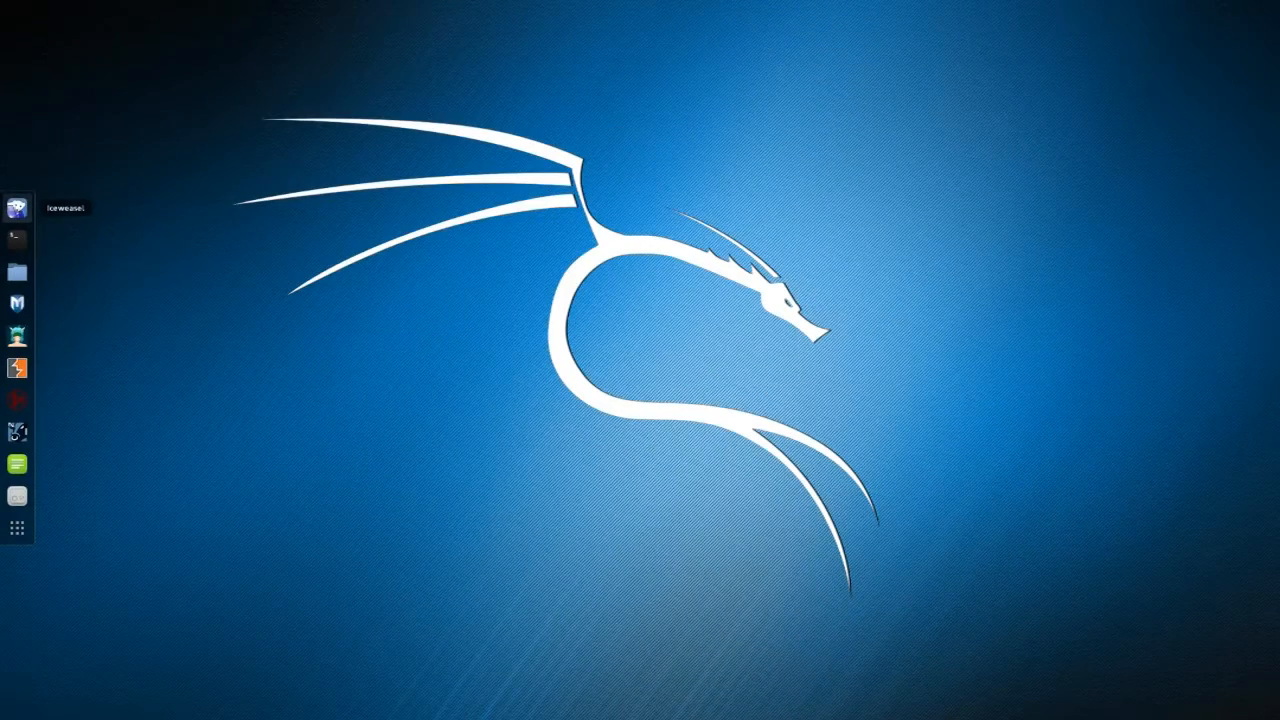
Step: Search M25P40V in Iceweasel and save the Micron M25P40 serial flash datasheet PDF
left_click(17, 204)
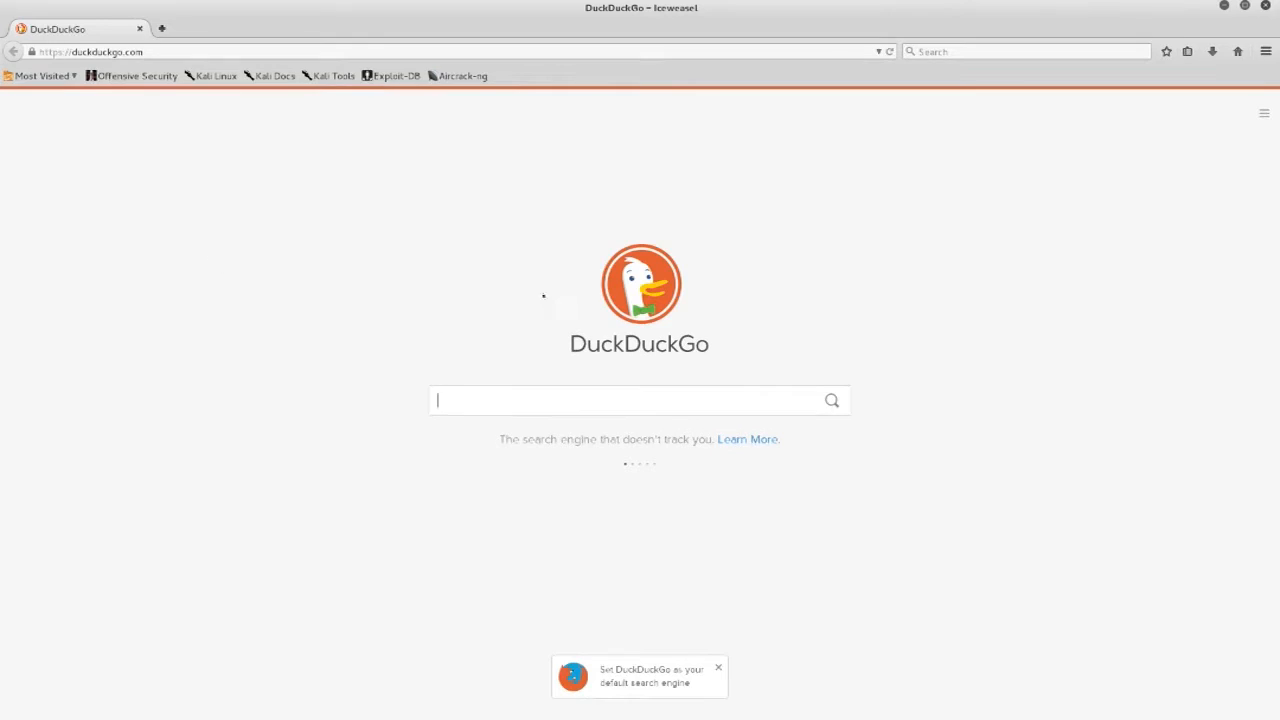
type("M25P40V")
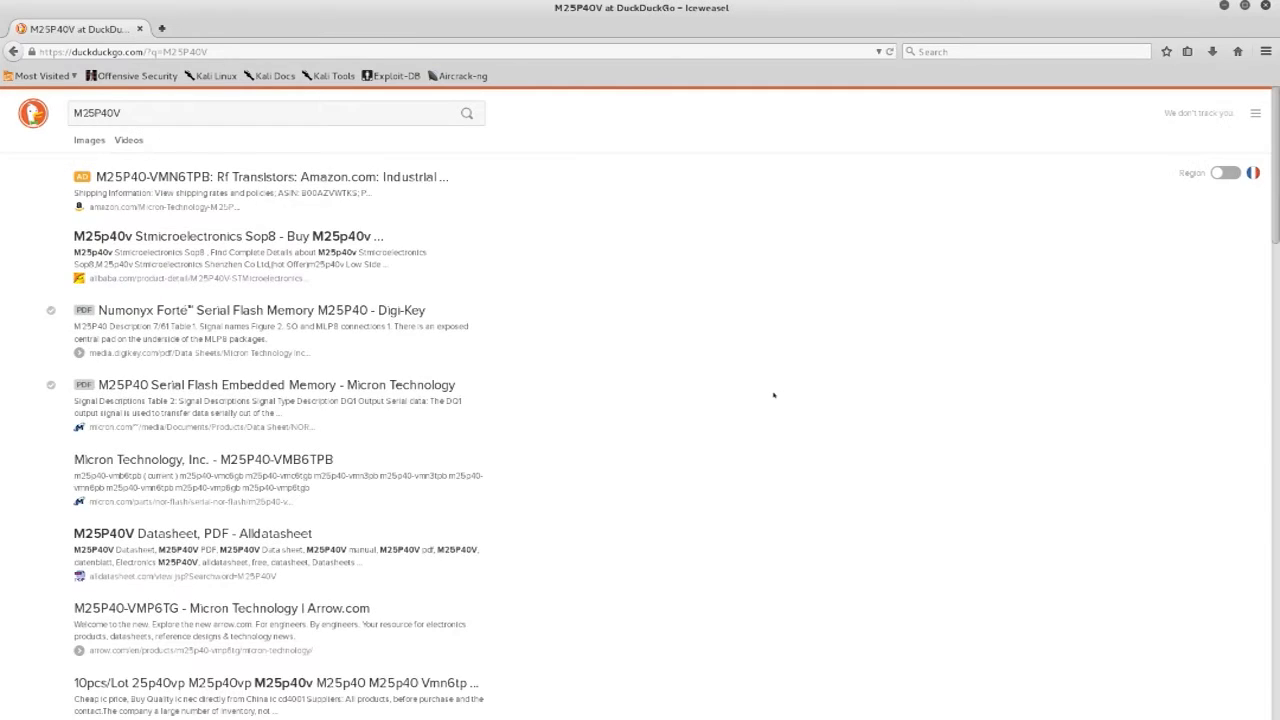
left_click(262, 385)
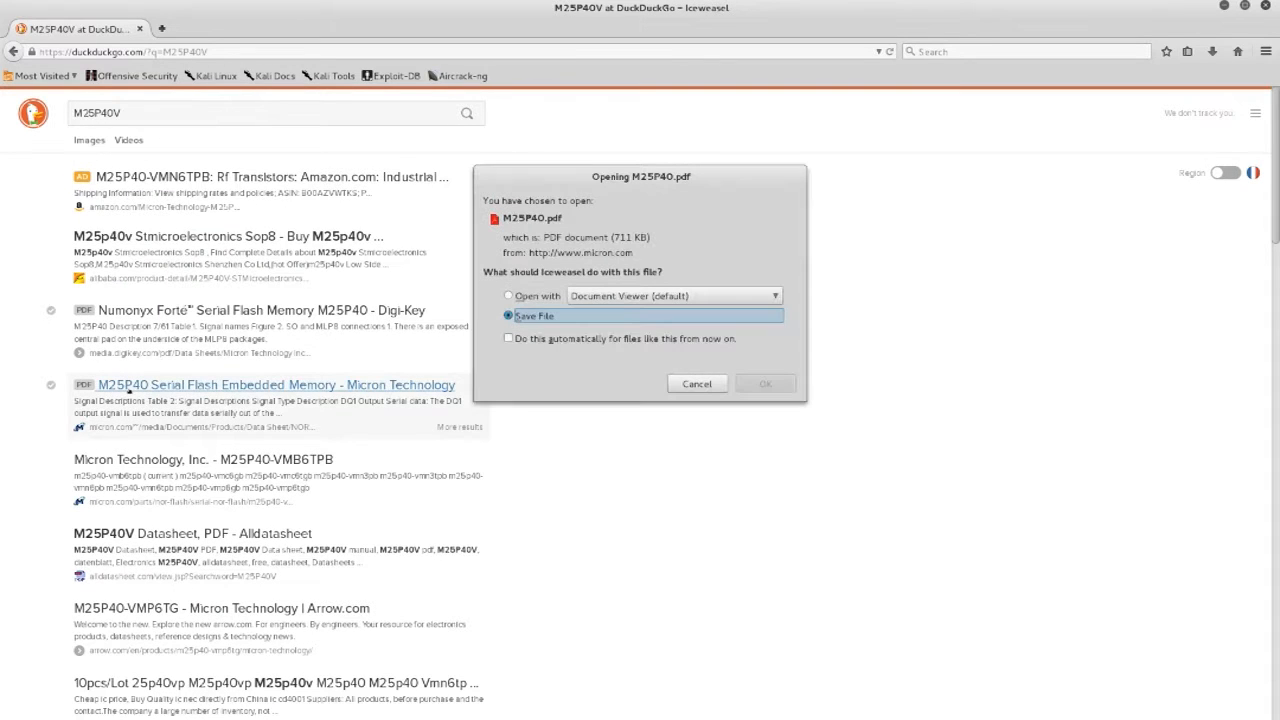
left_click(697, 383)
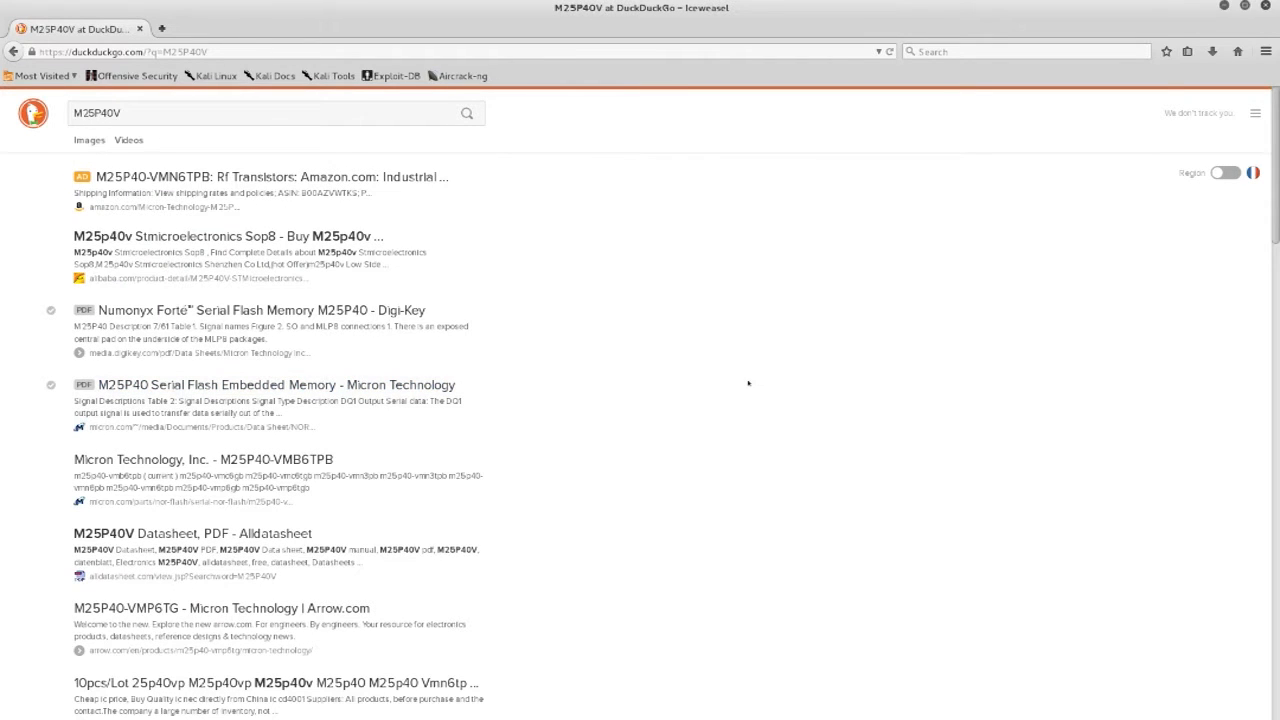
left_click(270, 385)
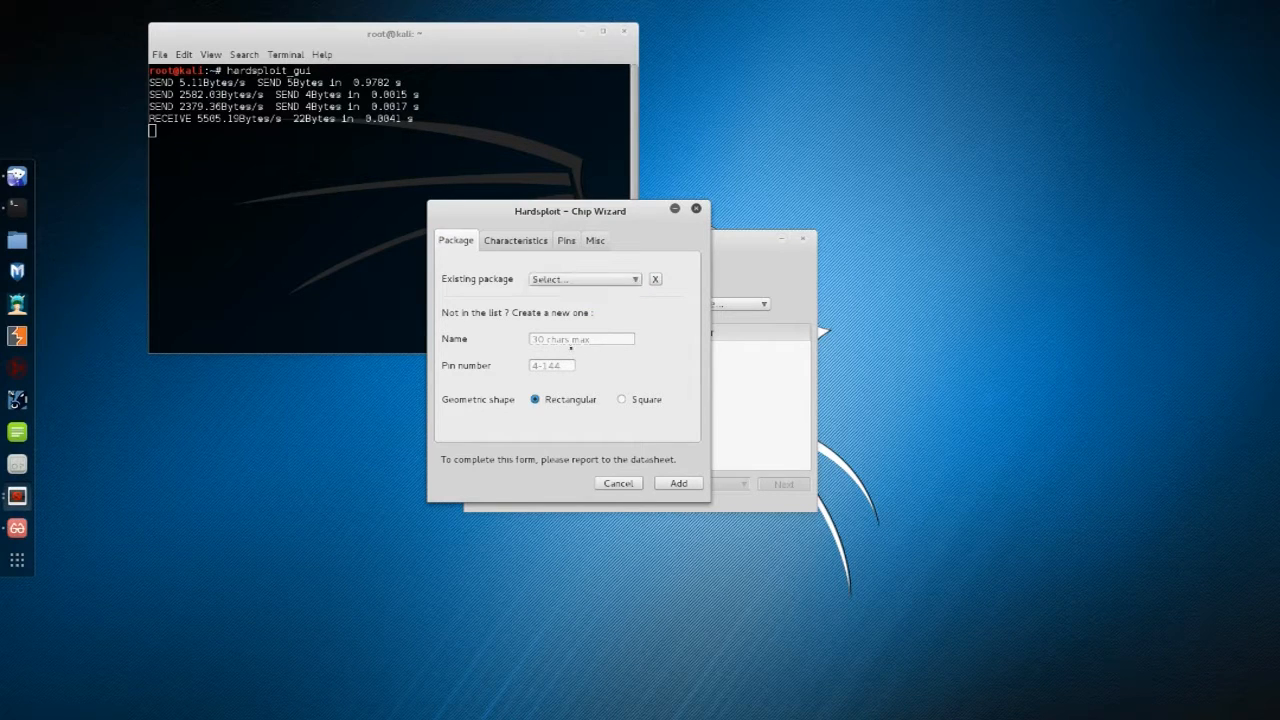
Step: Define a new package named SO8 with 8 pins
left_click(581, 338)
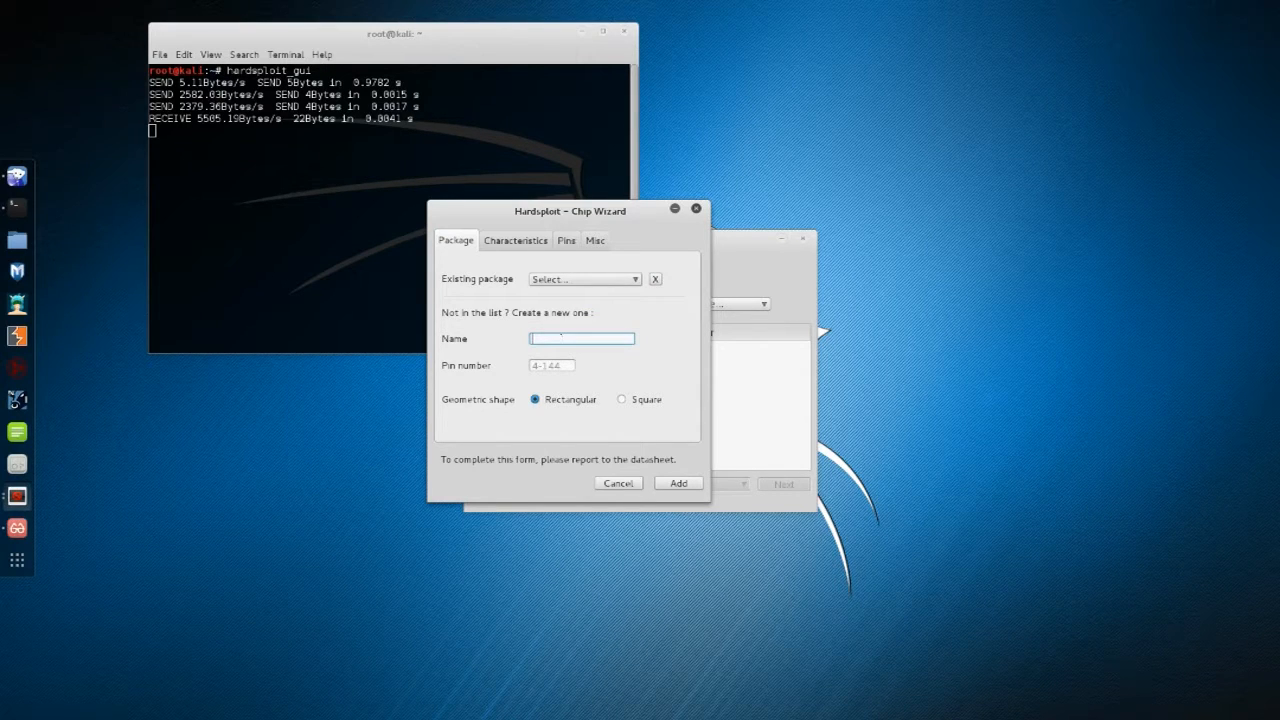
type("SO8")
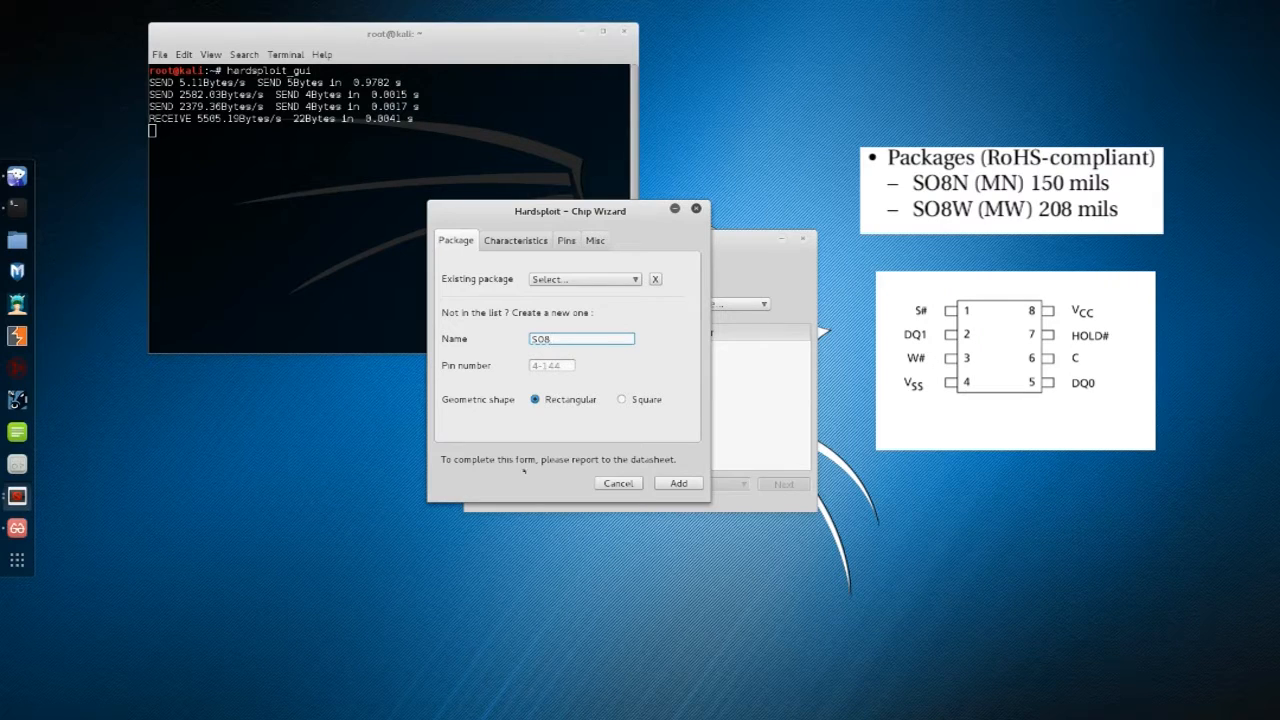
left_click(551, 365)
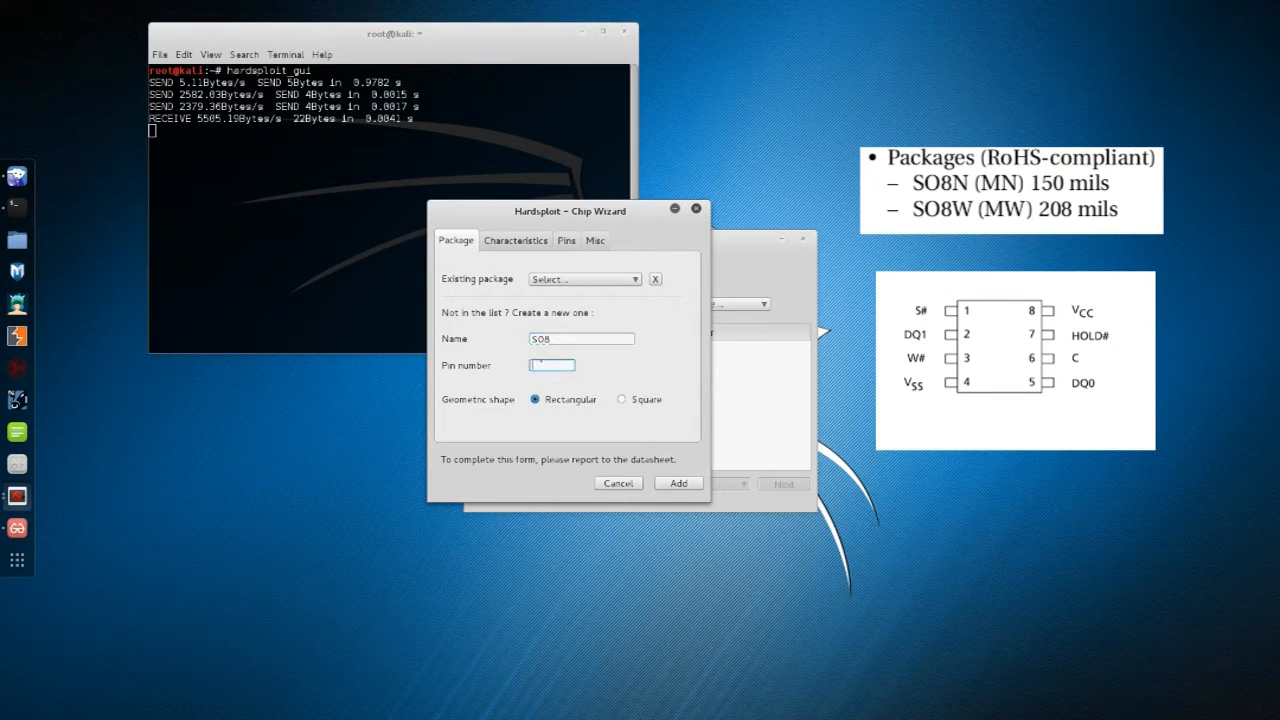
type("8")
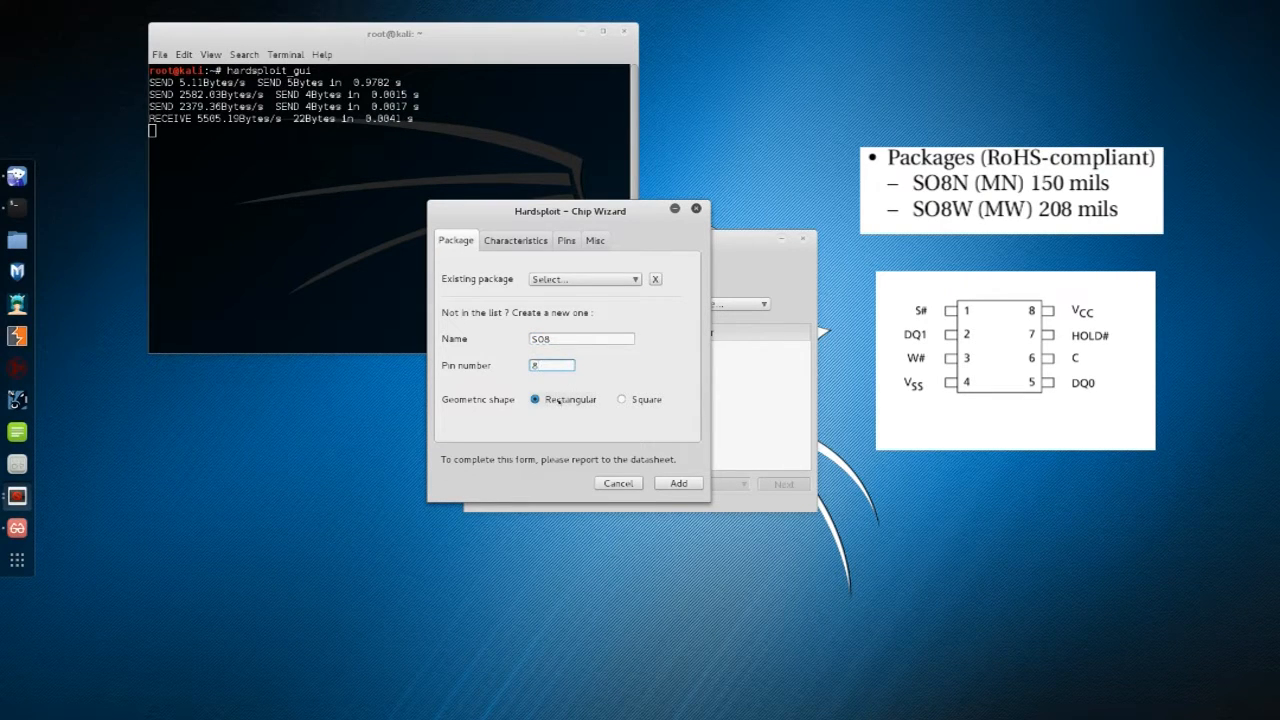
Step: Set the chip characteristics: manufacturer MICRON, type MEMORY, reference M25P40
left_click(515, 240)
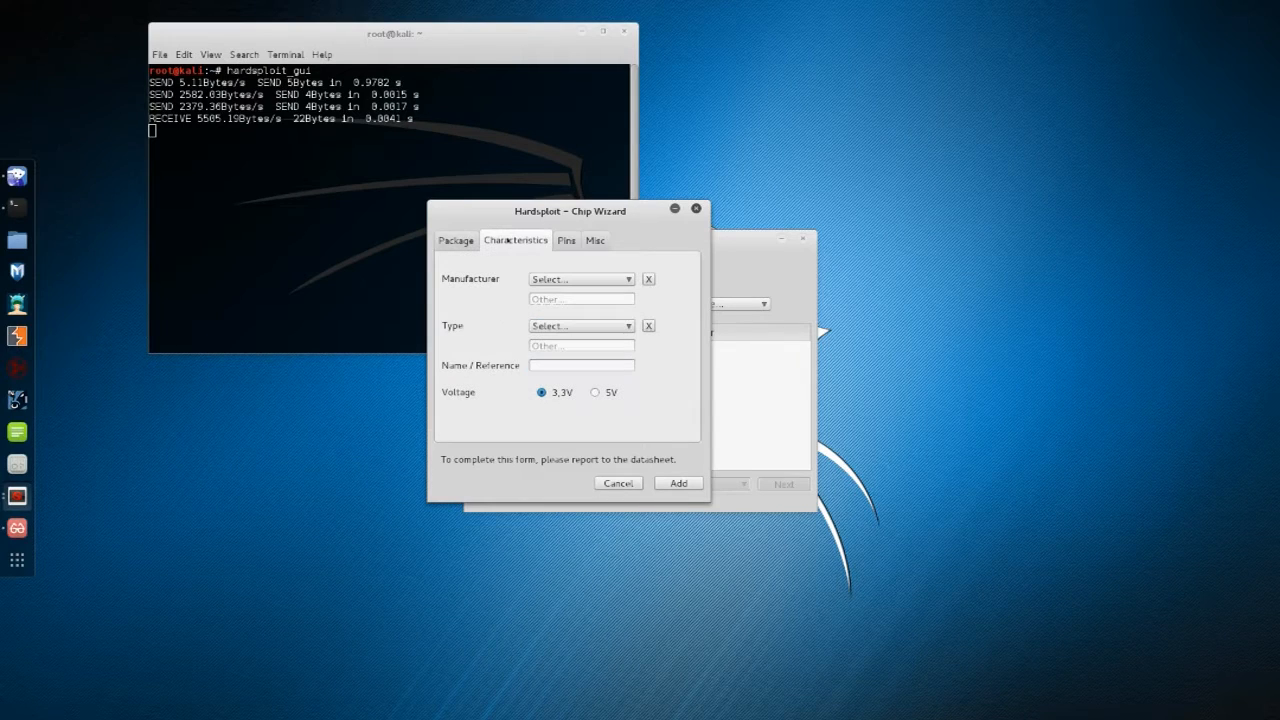
type("MICRON")
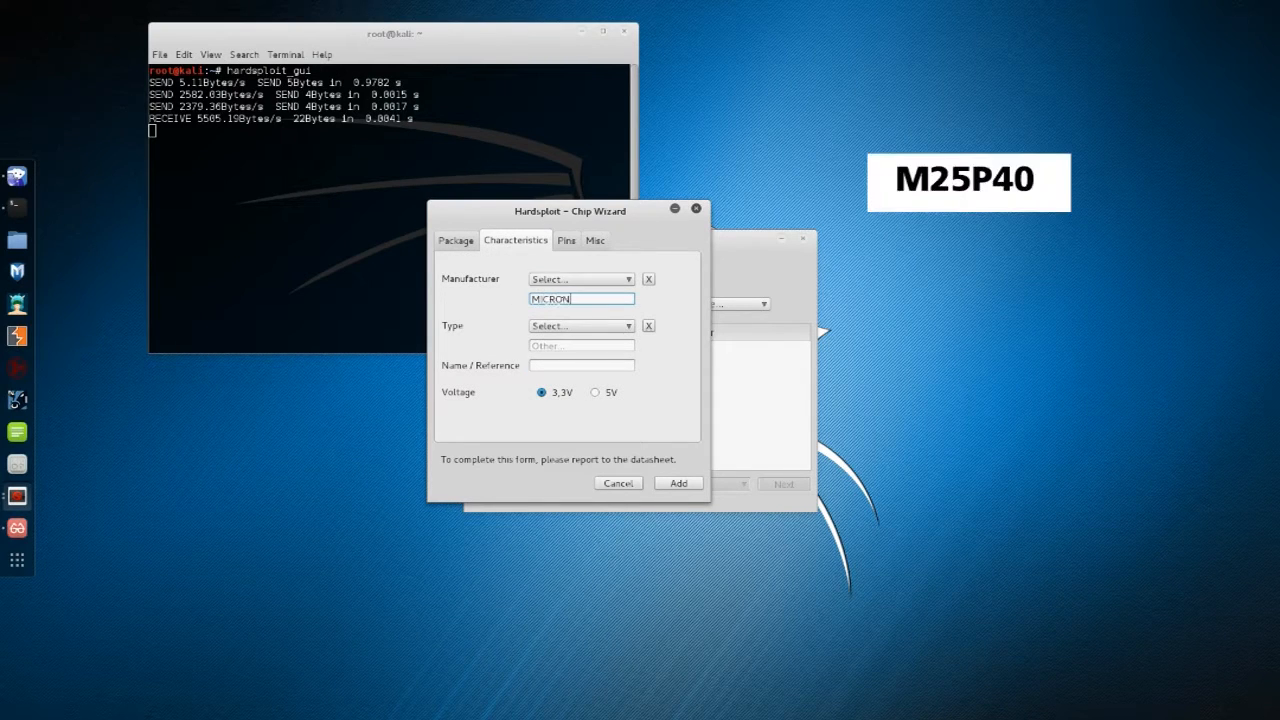
type("MEMORY")
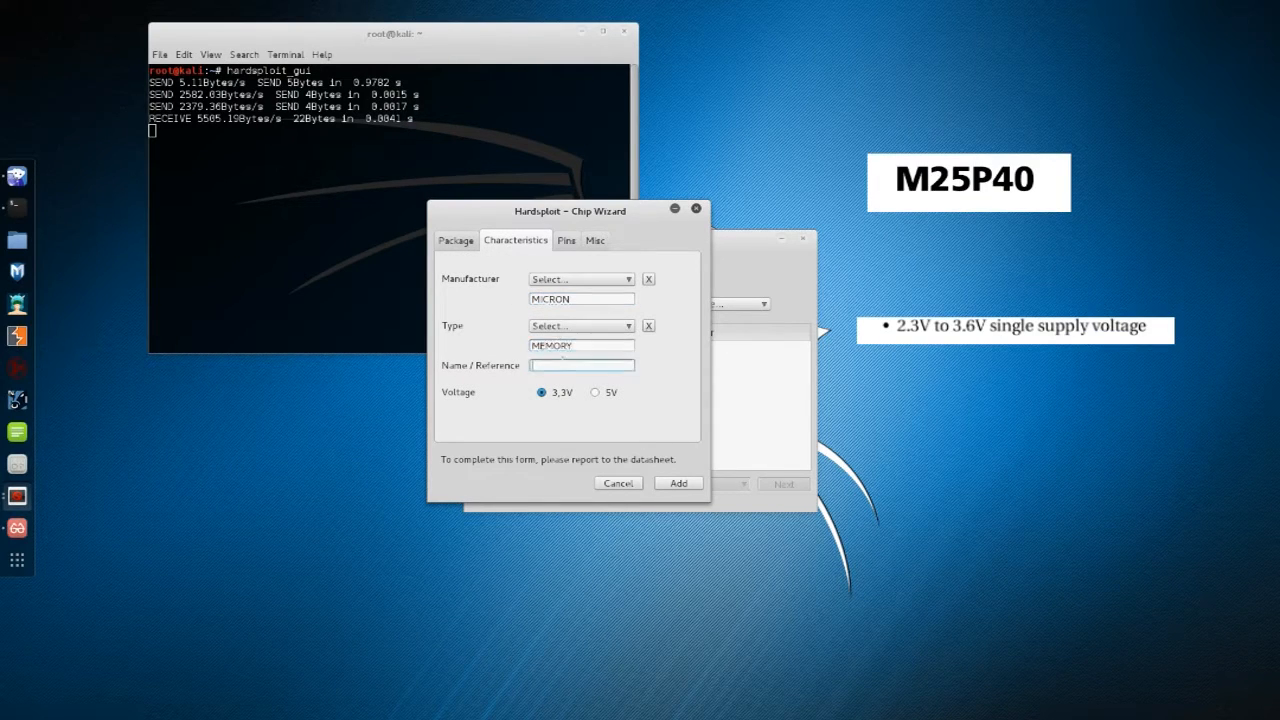
type("M25P40")
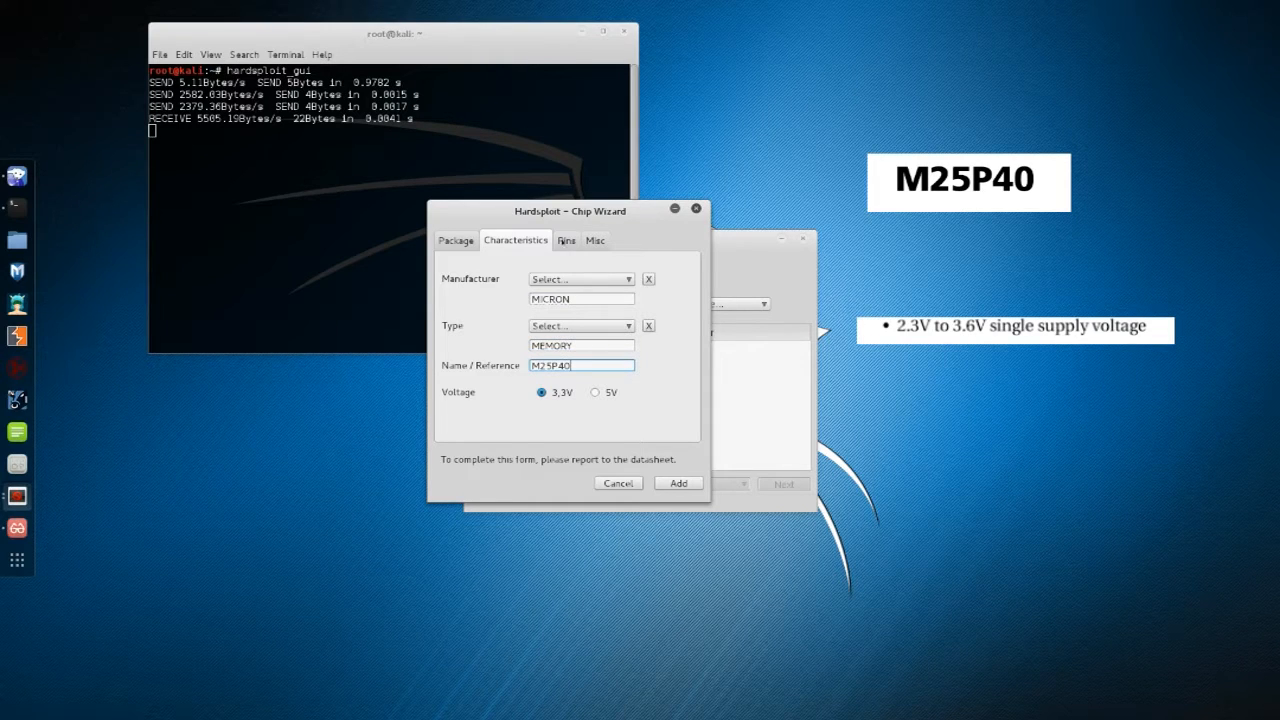
left_click(566, 240)
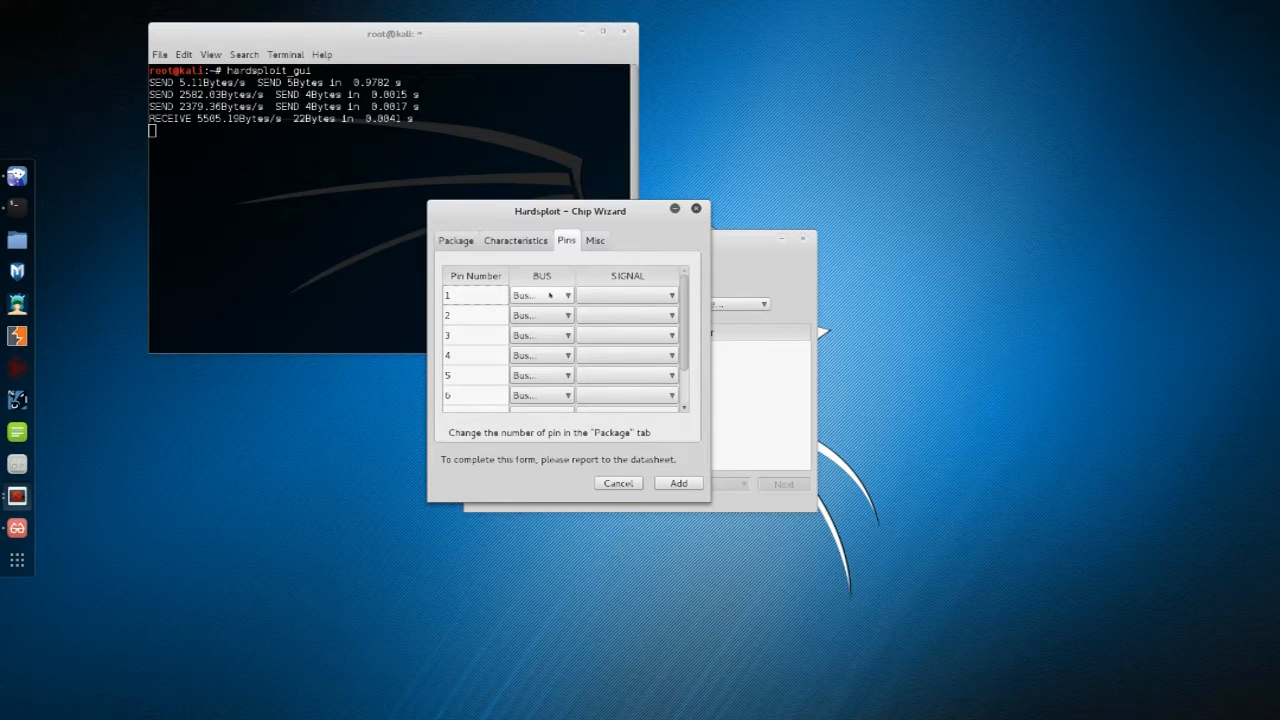
Step: Put pins 1, 2, 5 and 6 on the SPI bus as CS, MISO, MOSI and SPI_CLK
left_click(540, 295)
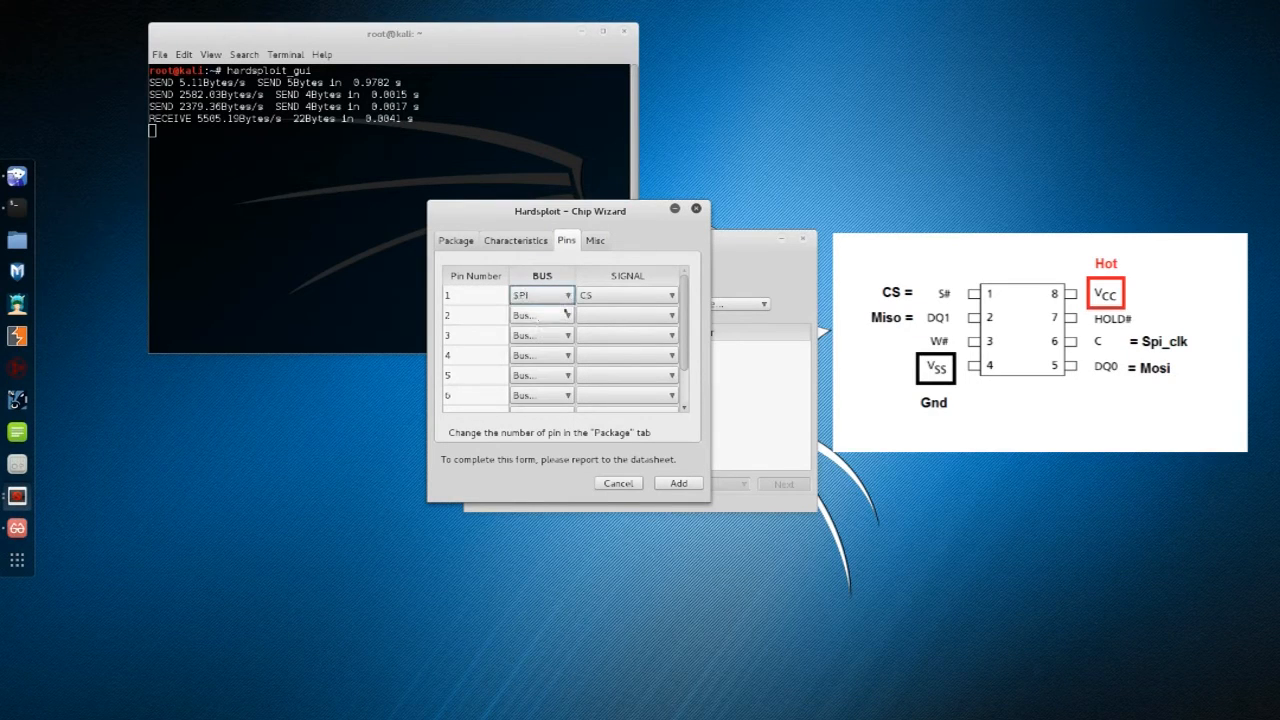
left_click(670, 294)
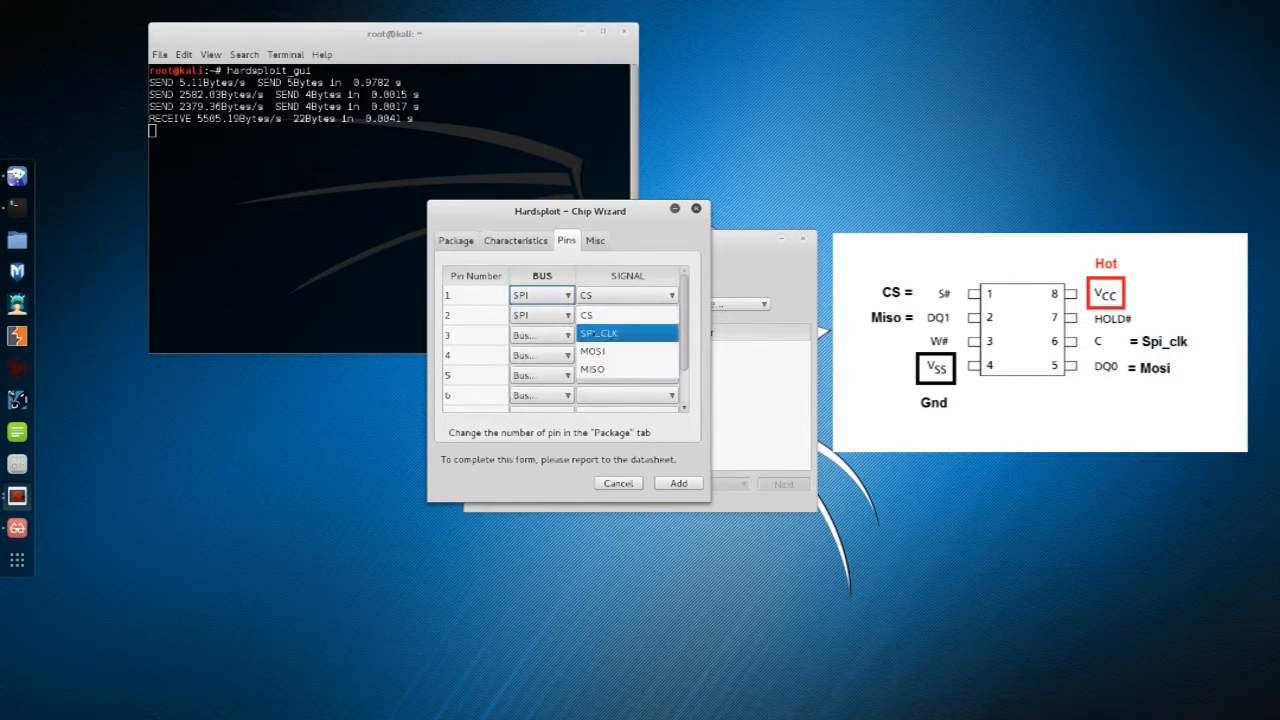
left_click(592, 369)
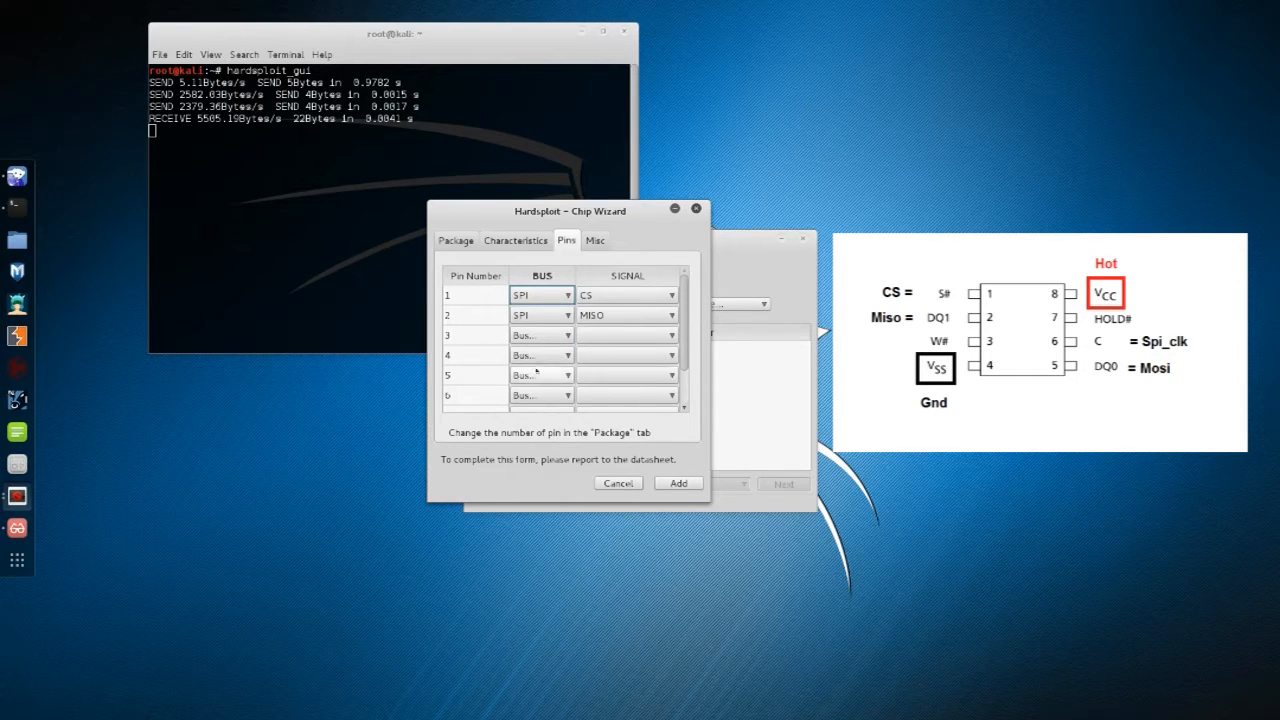
left_click(567, 375)
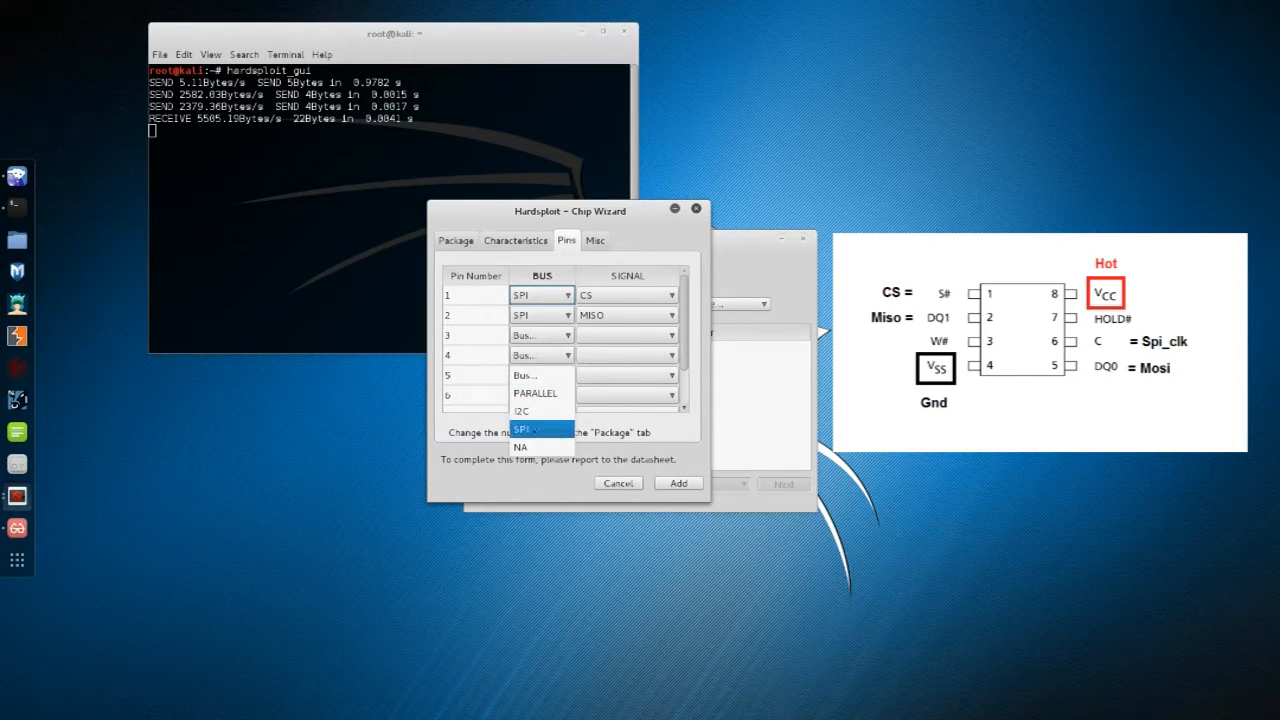
left_click(525, 428)
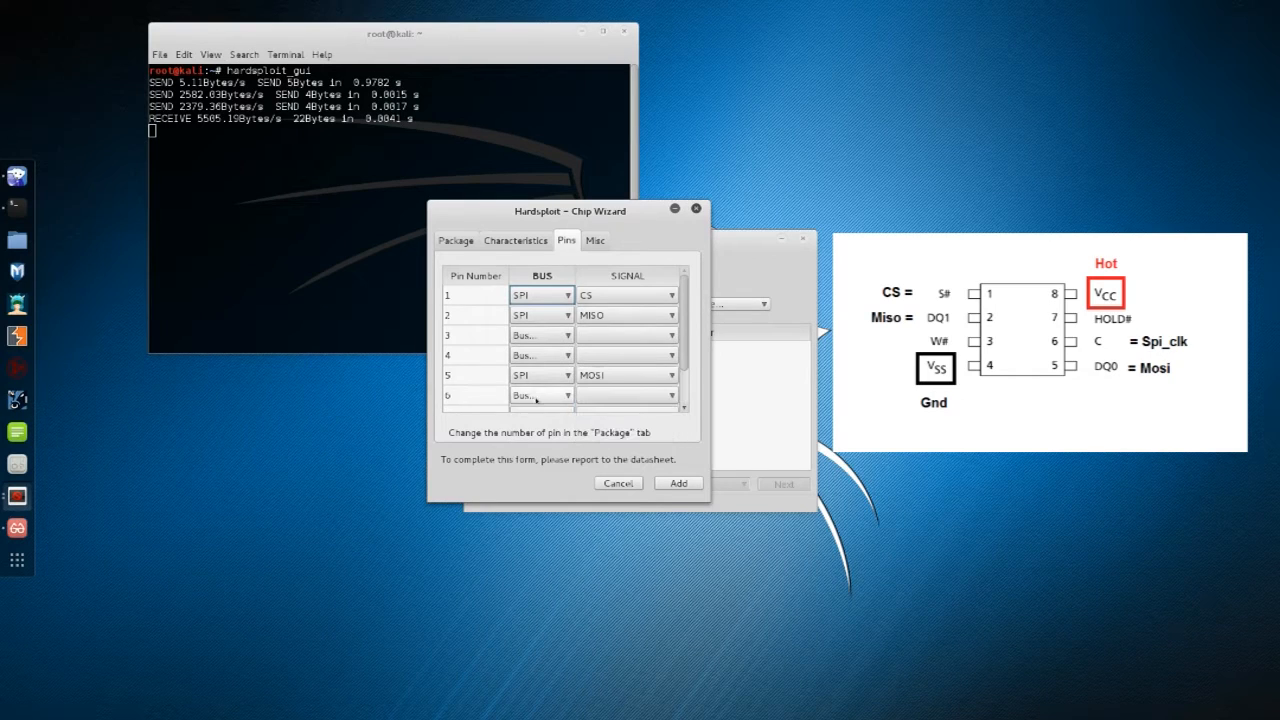
left_click(670, 395)
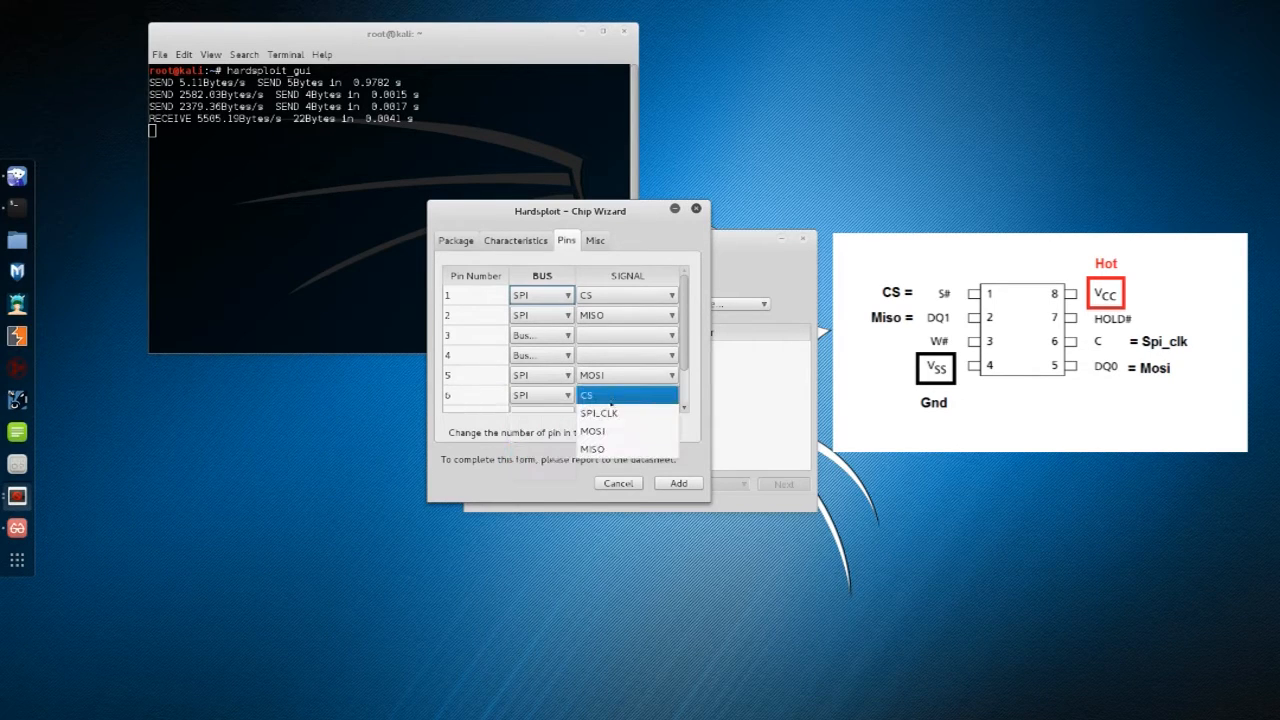
left_click(599, 413)
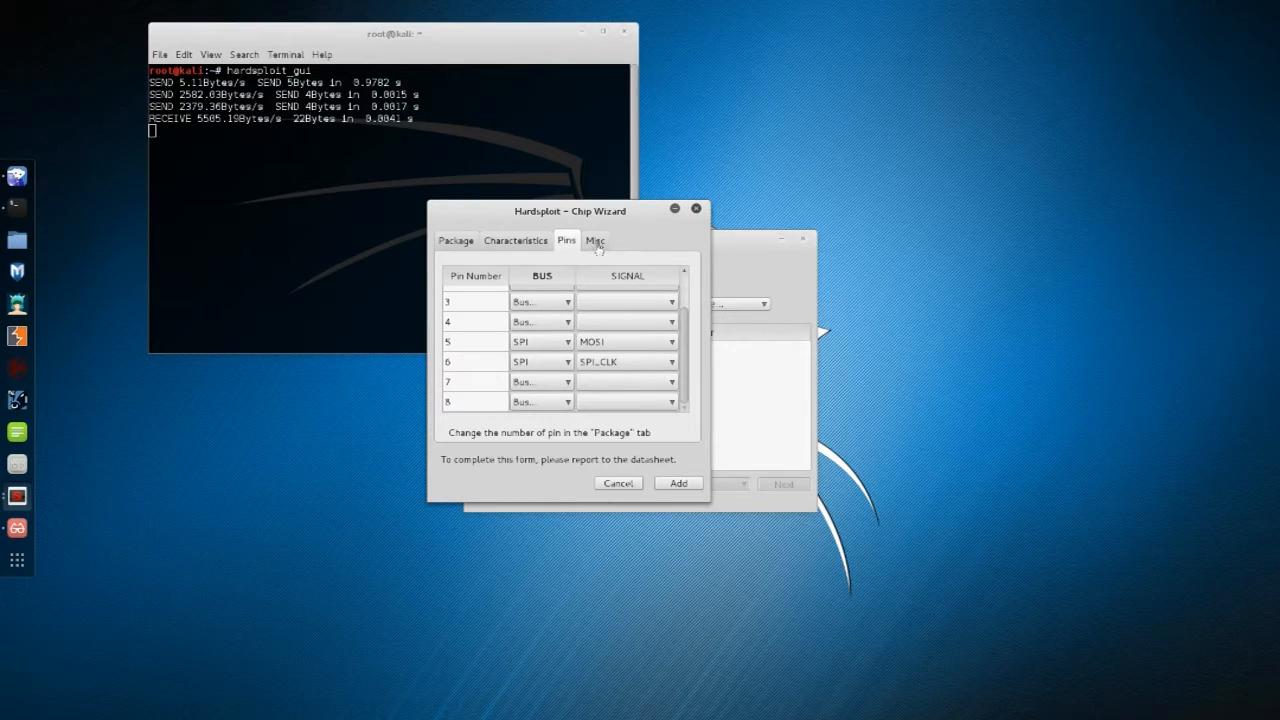
Step: Add the chip with note 'My SPI memory', then select M25P40 and choose Wiring
left_click(595, 240)
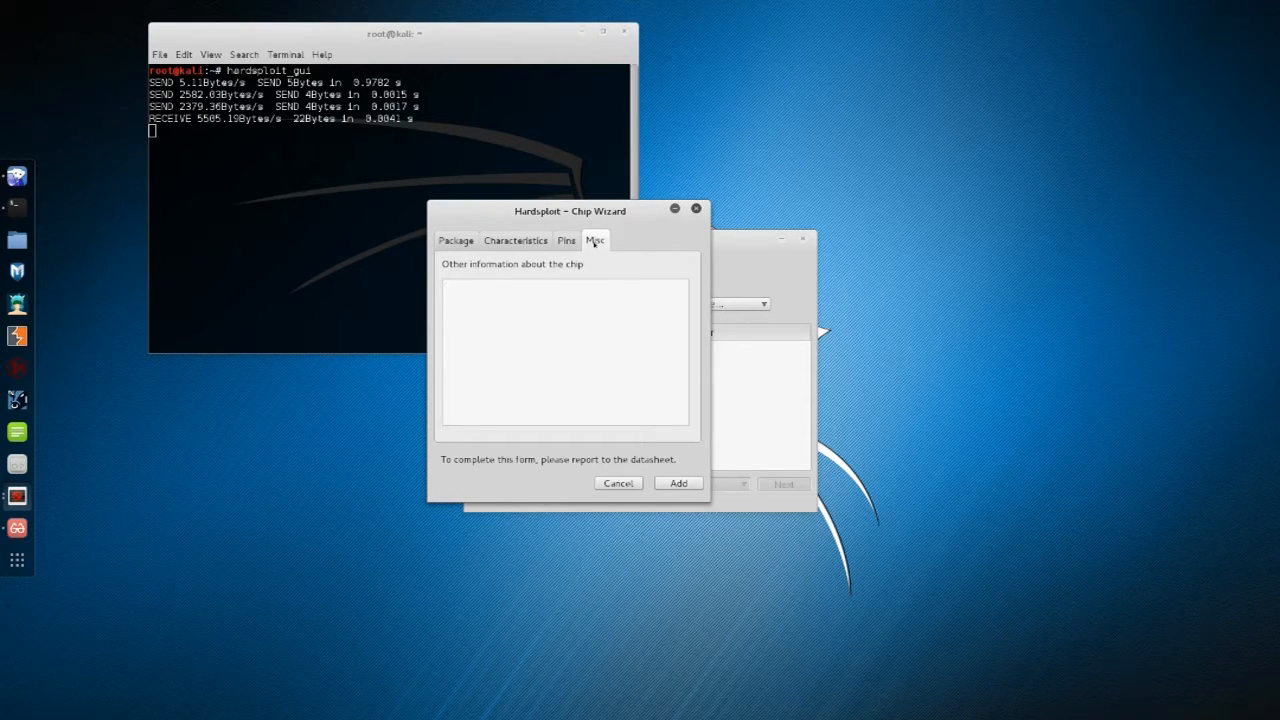
type("M")
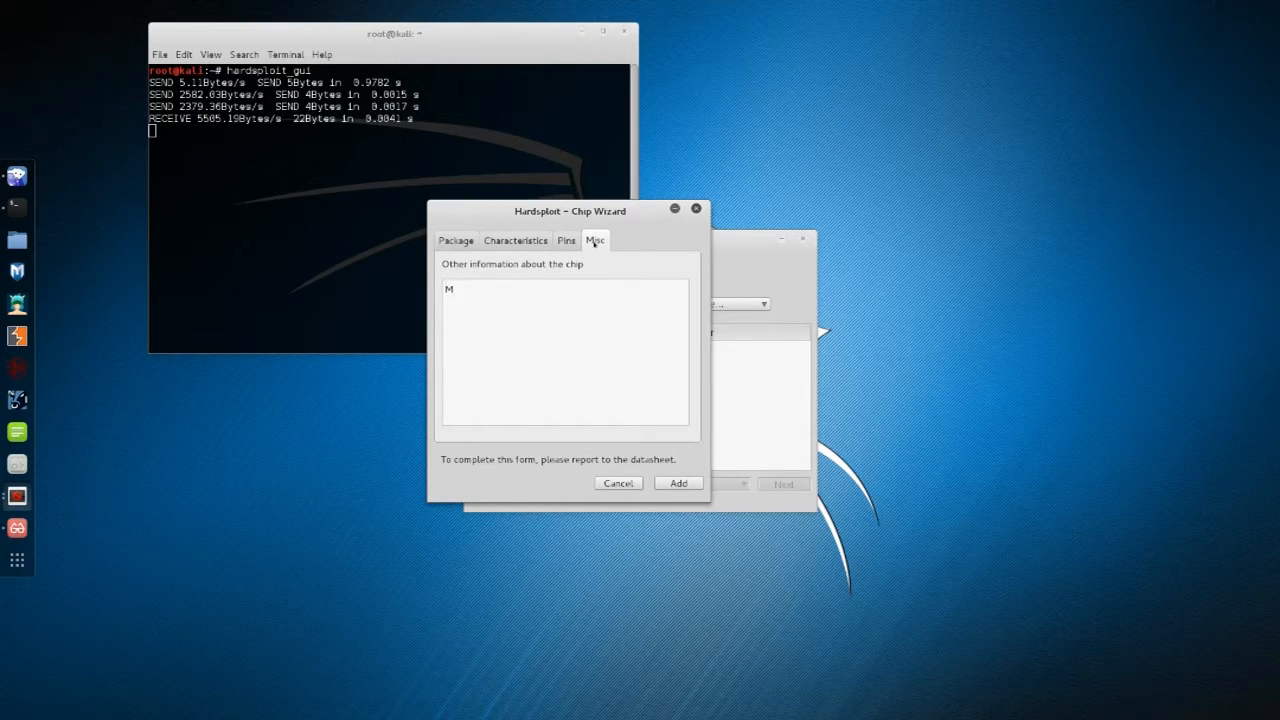
type("y SPI m")
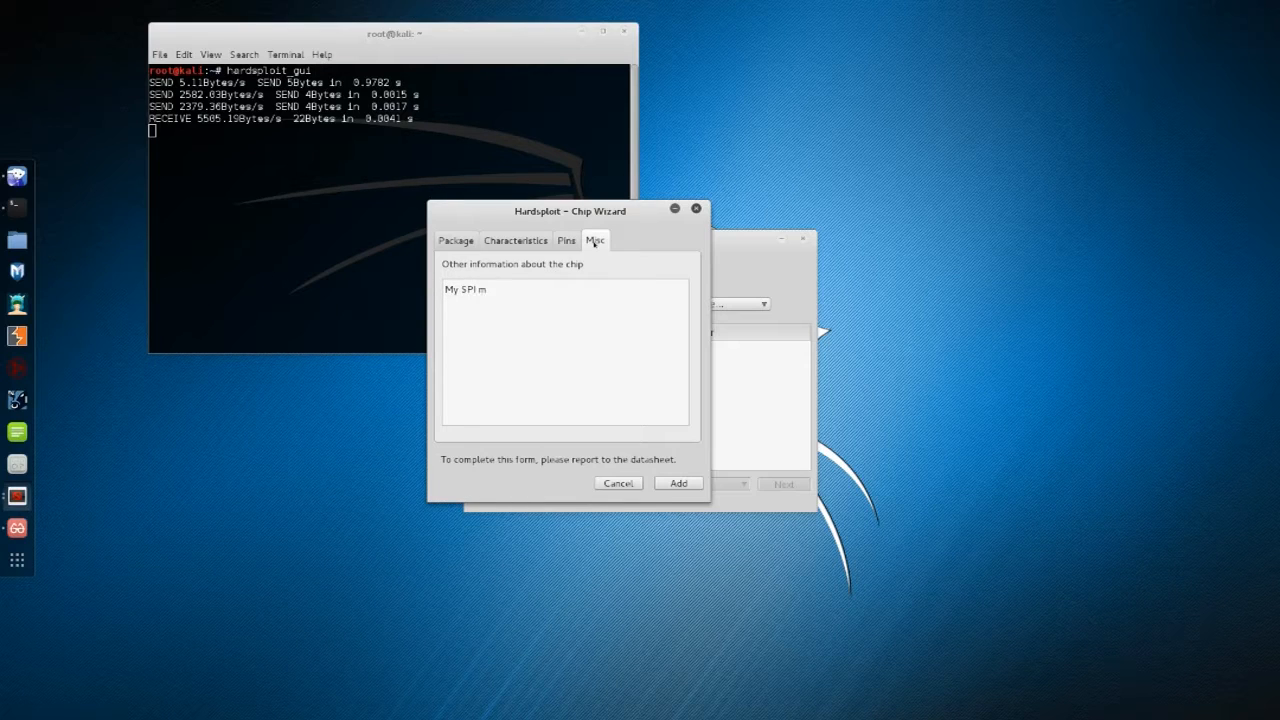
type("emory")
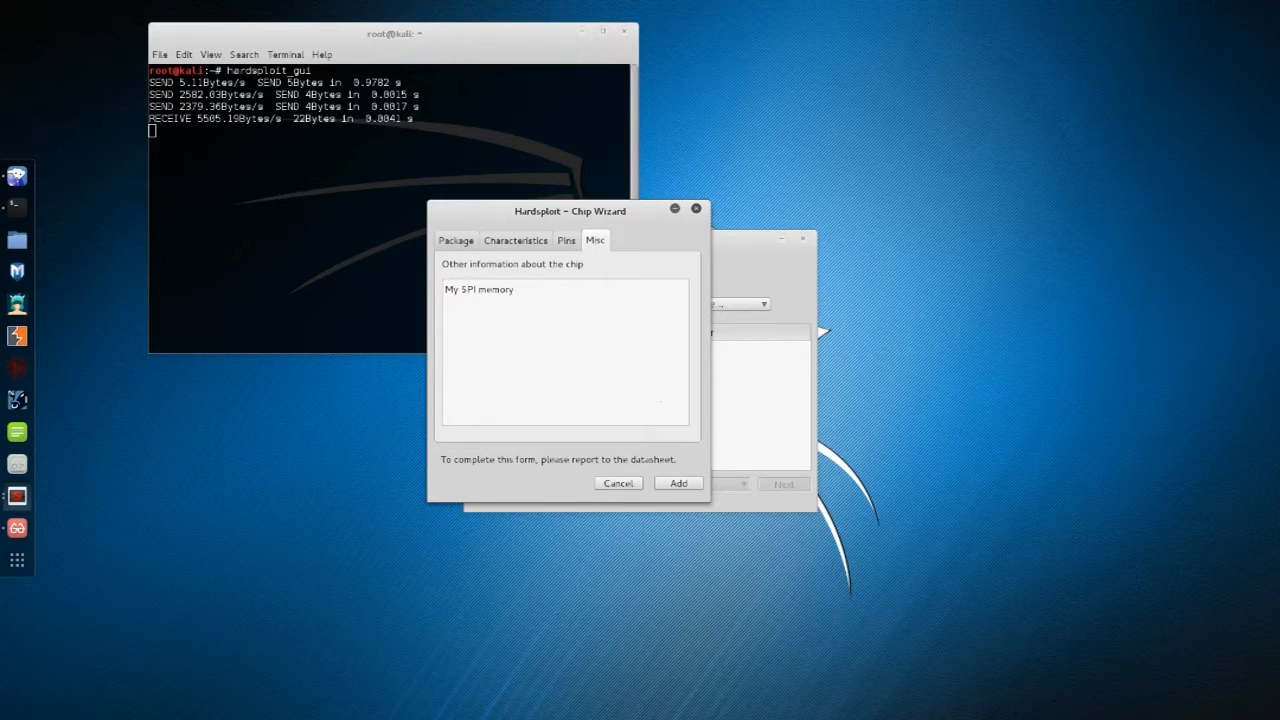
left_click(678, 483)
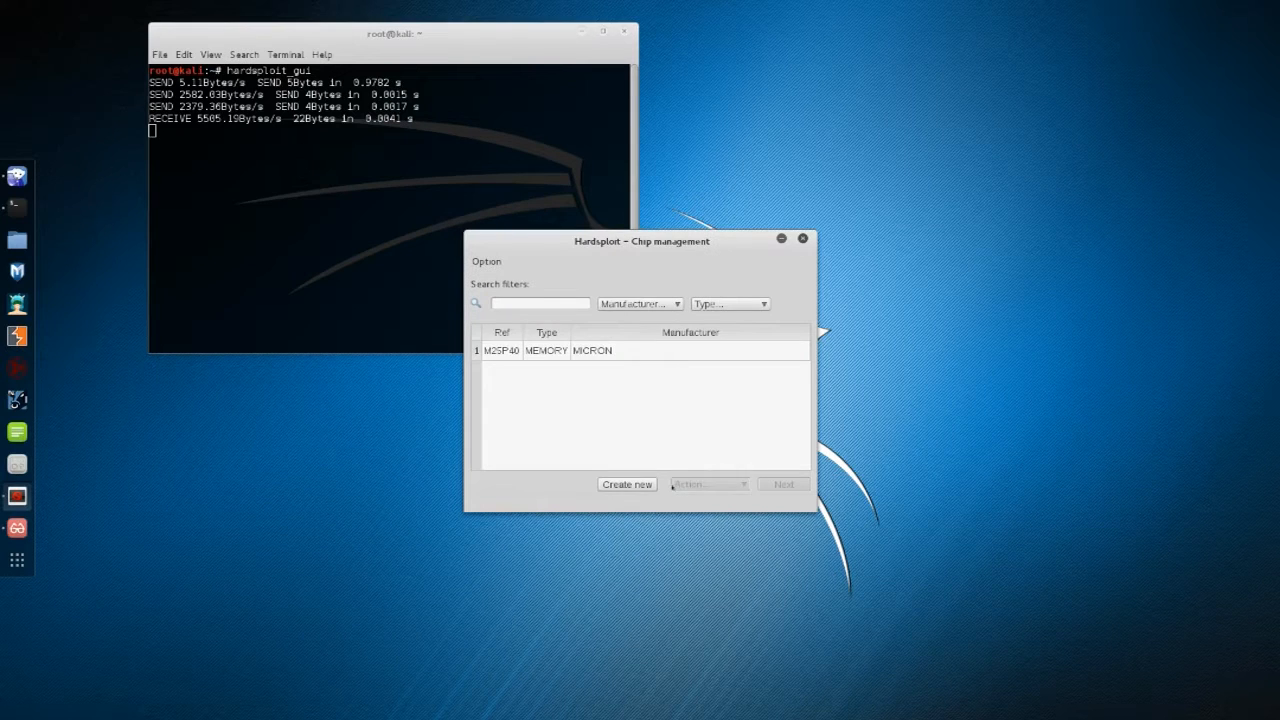
left_click(501, 350)
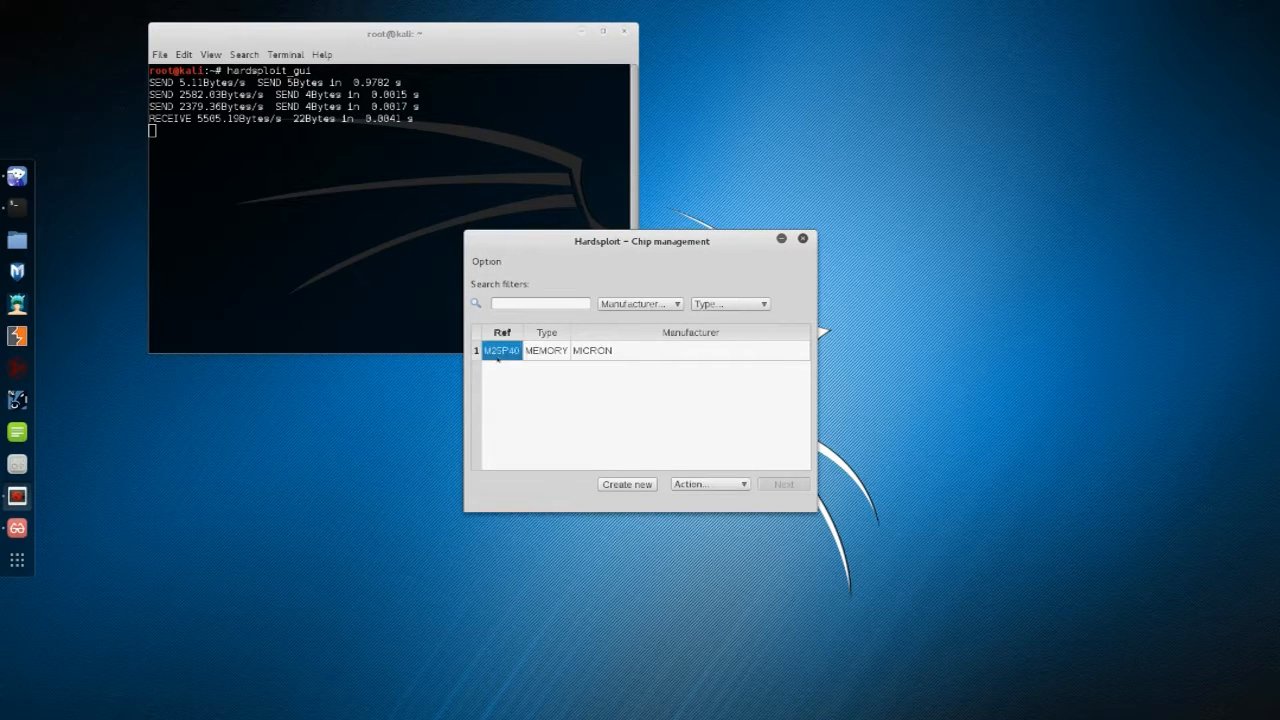
left_click(710, 484)
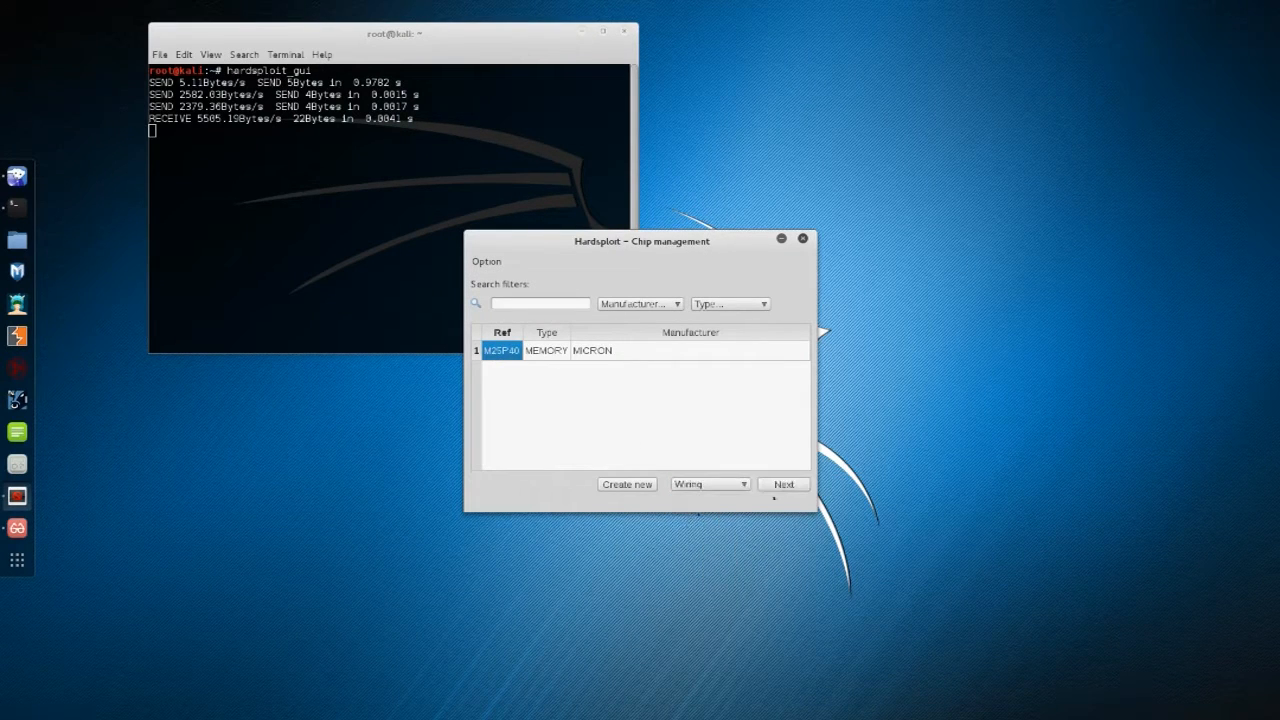
Step: Open the M25P40 wiring guide and light the LEDs for the CS and MISO pins
left_click(783, 484)
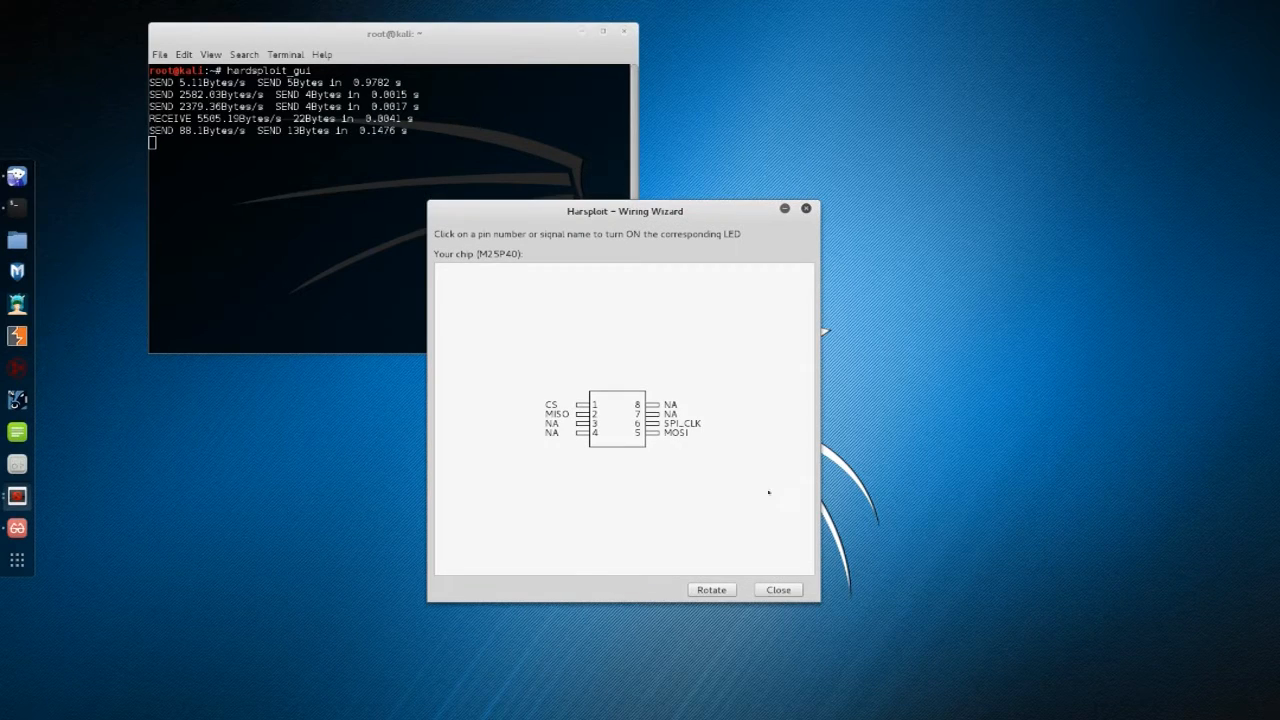
left_click(550, 405)
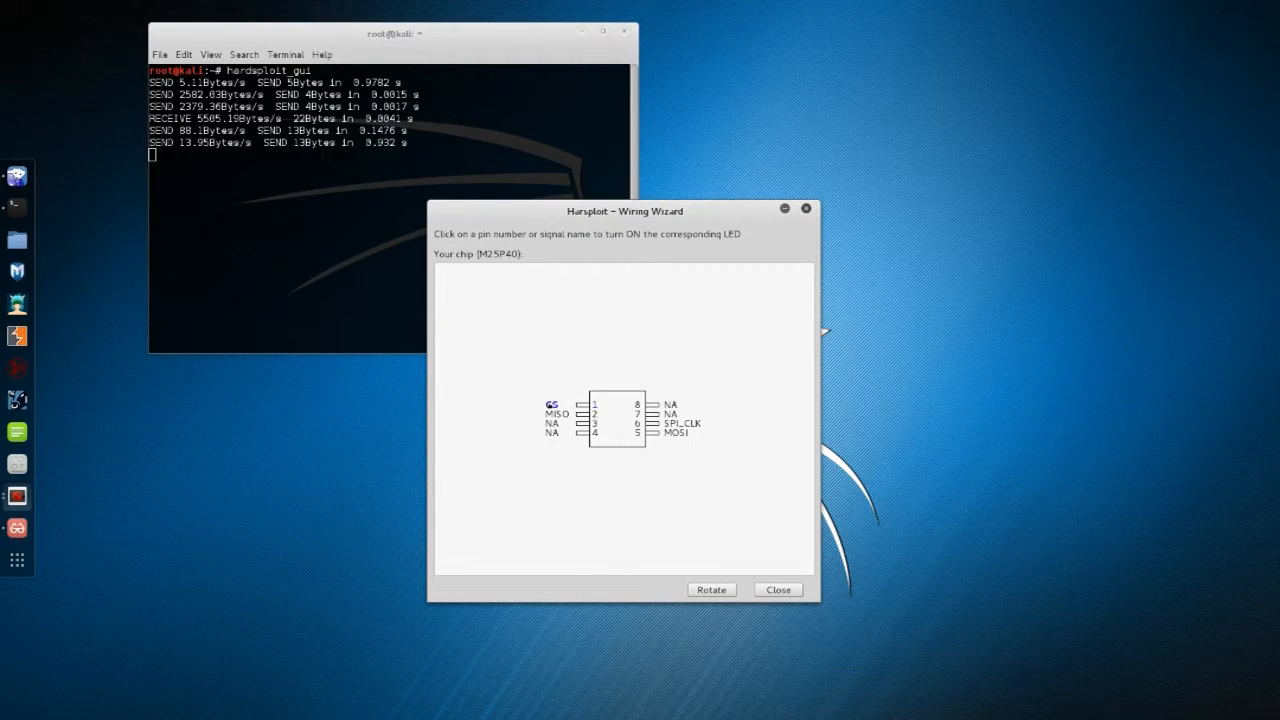
left_click(551, 405)
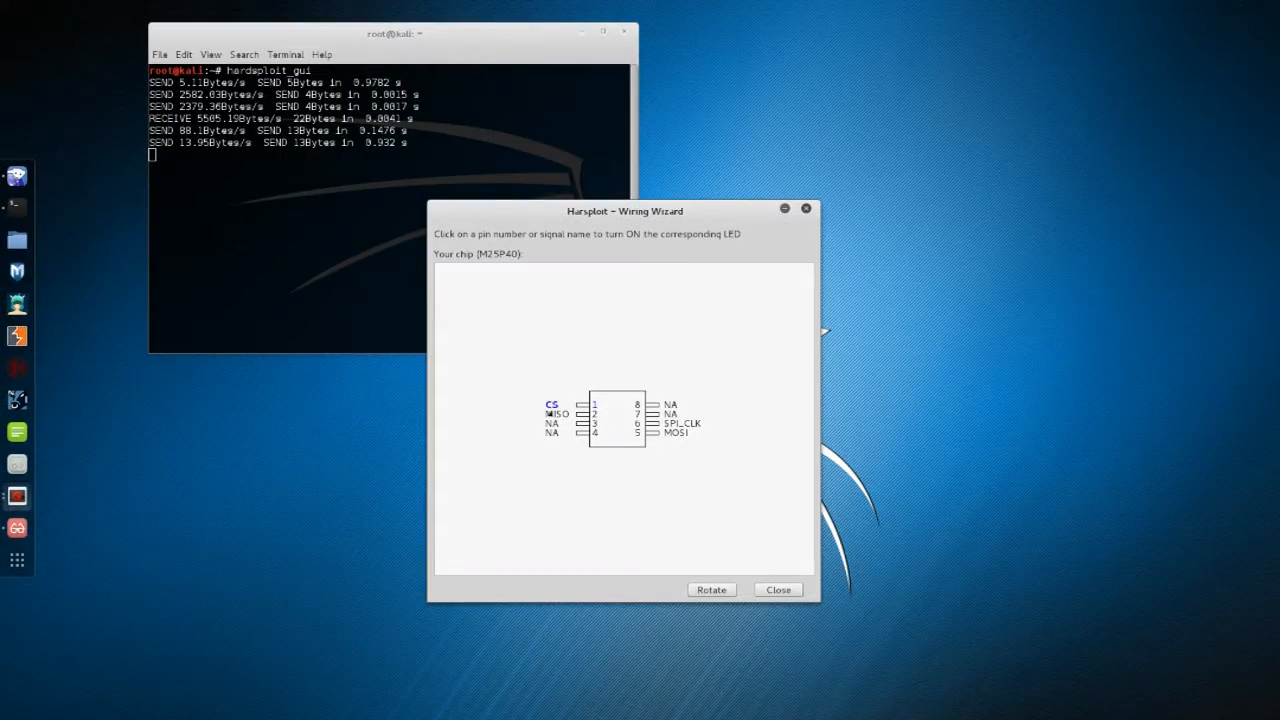
left_click(778, 589)
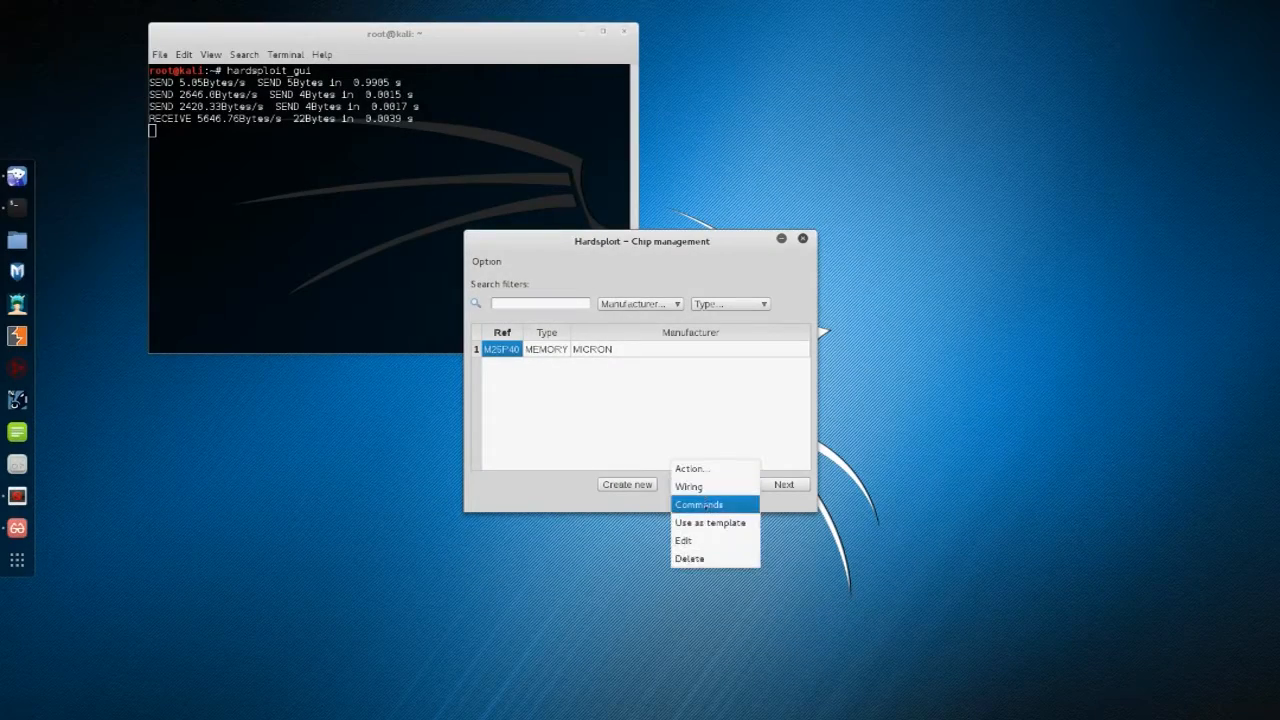
Step: Open the M25P40 Command Wizard with total size 524288 and start address 0
left_click(698, 504)
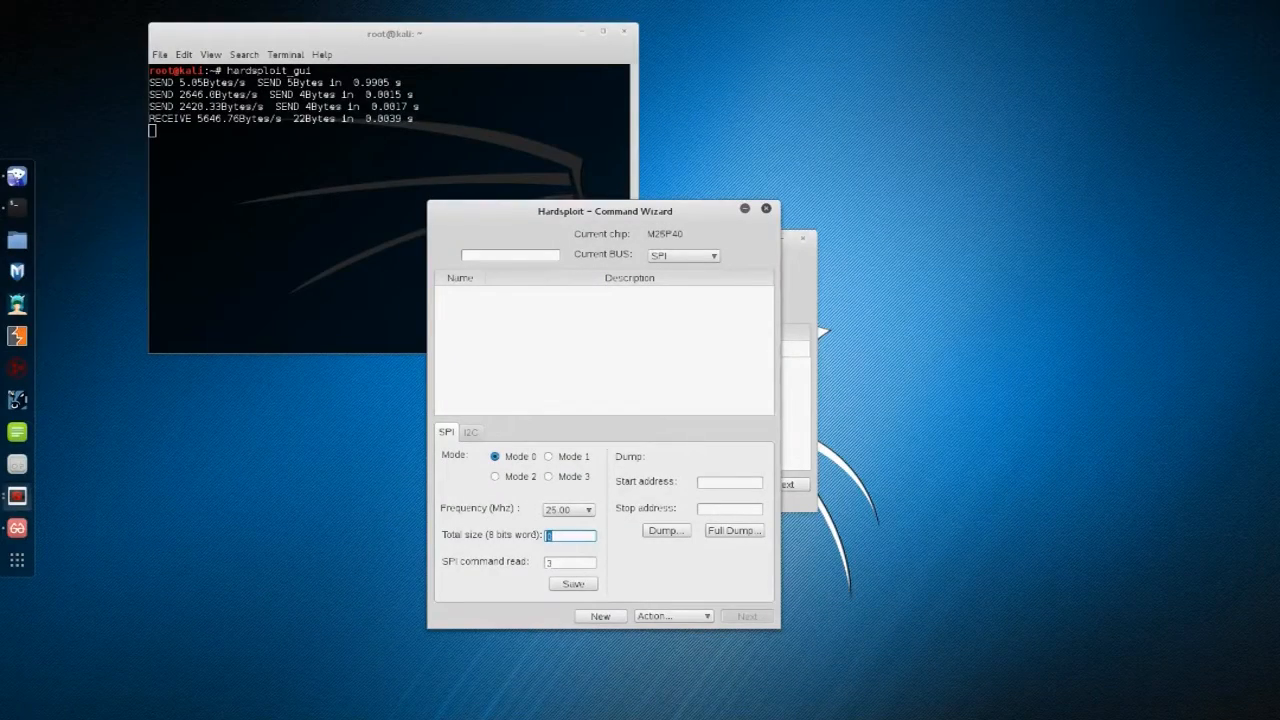
type("5242")
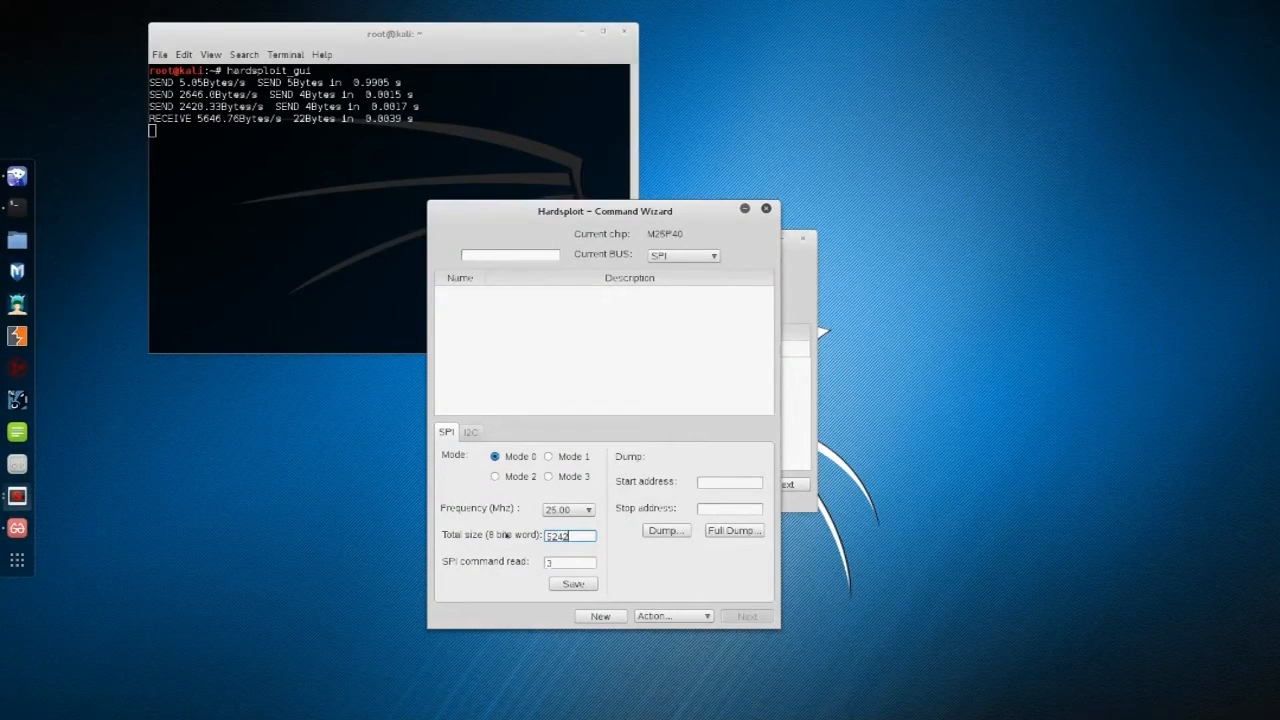
type("524288")
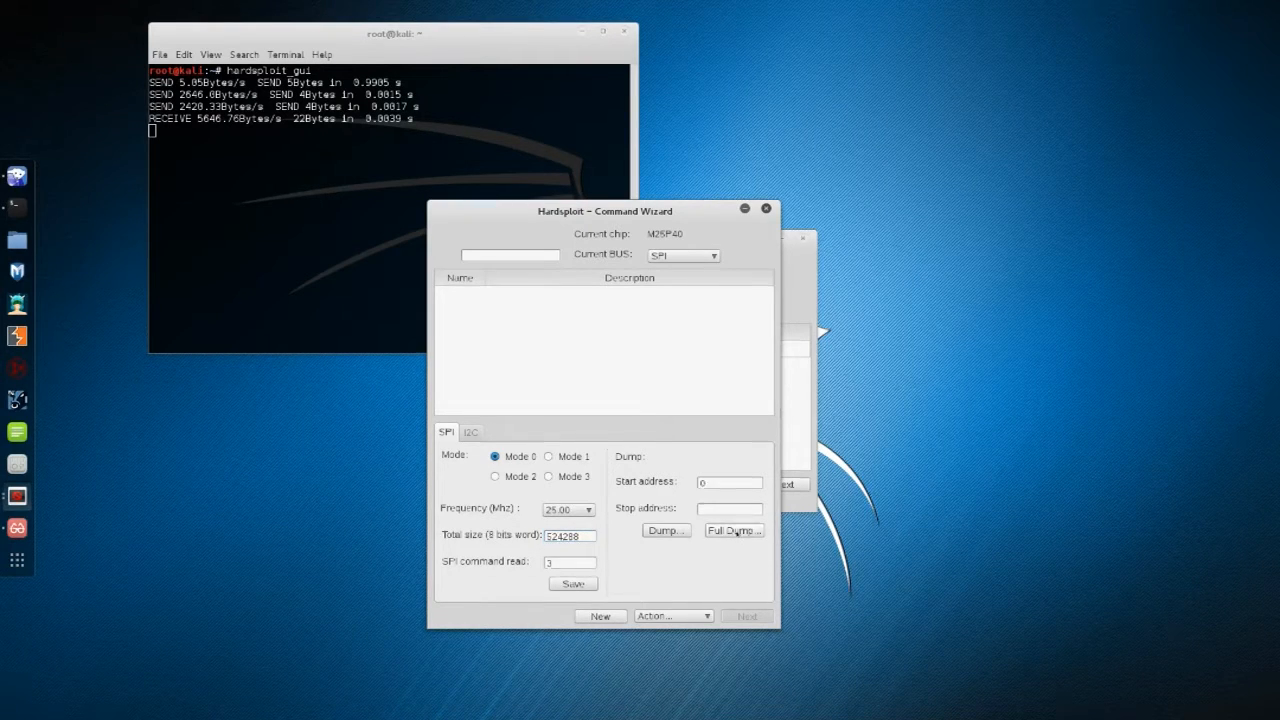
Step: Run a full dump to spi_full_dump.bin on the Desktop and dismiss the finished message
left_click(732, 530)
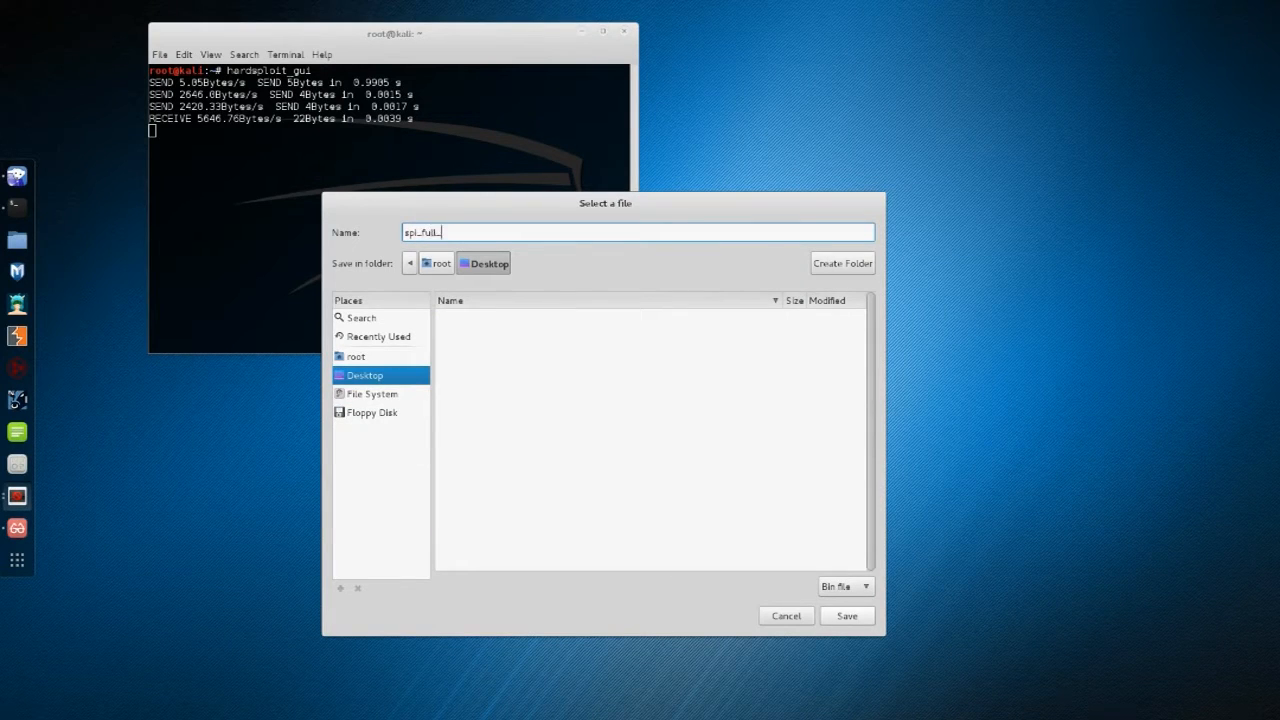
type("dump.bin")
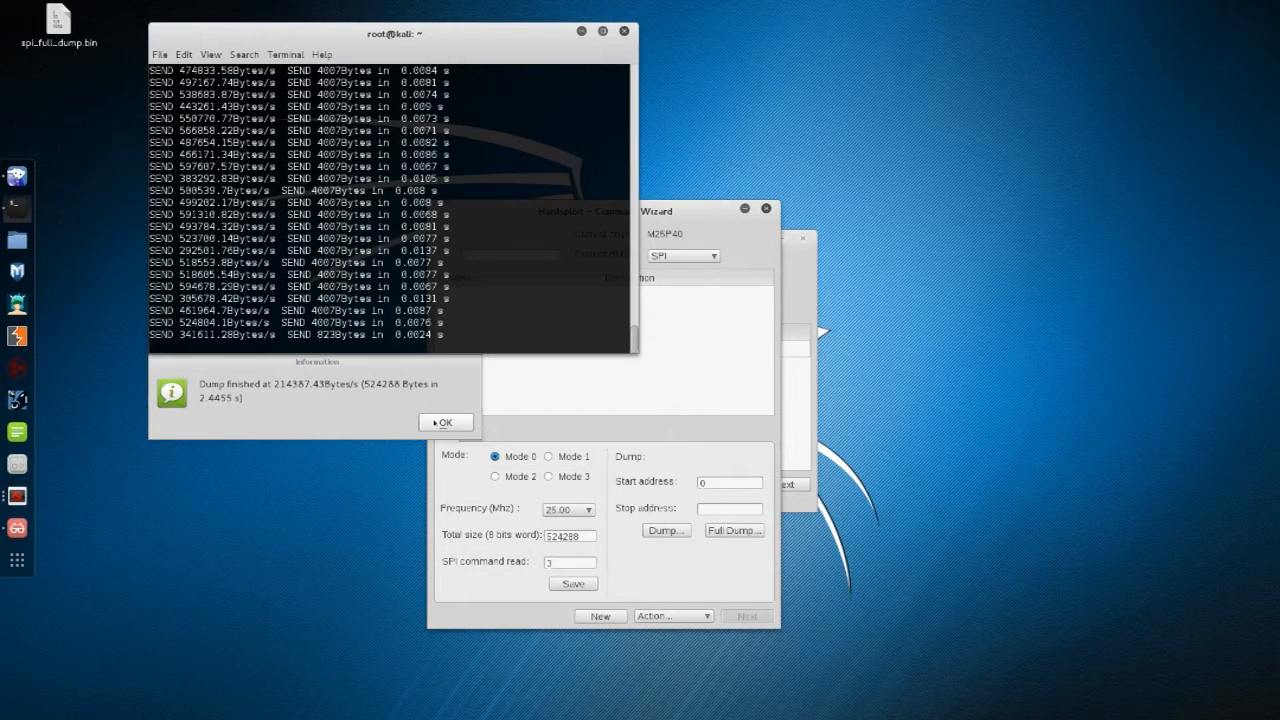
left_click(442, 421)
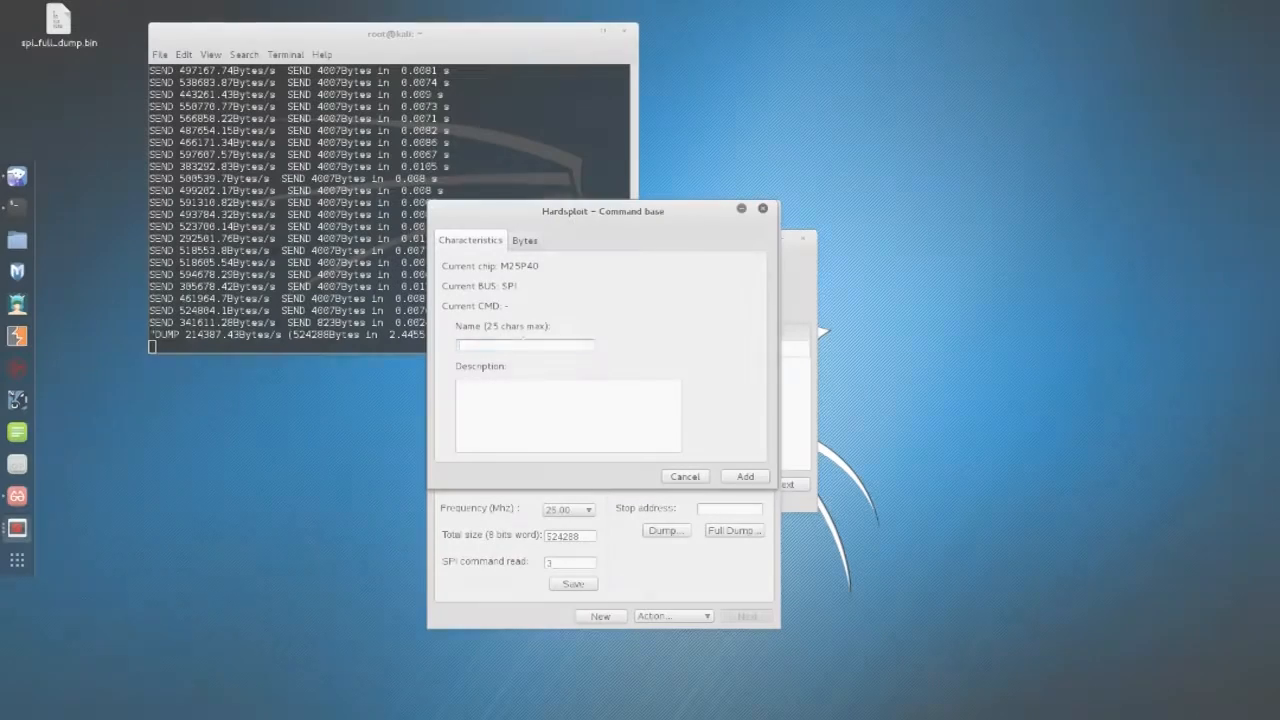
Step: Draft the WRITE ENABLE command described WREN with a first byte row set to 08
type("WRITE ENABL")
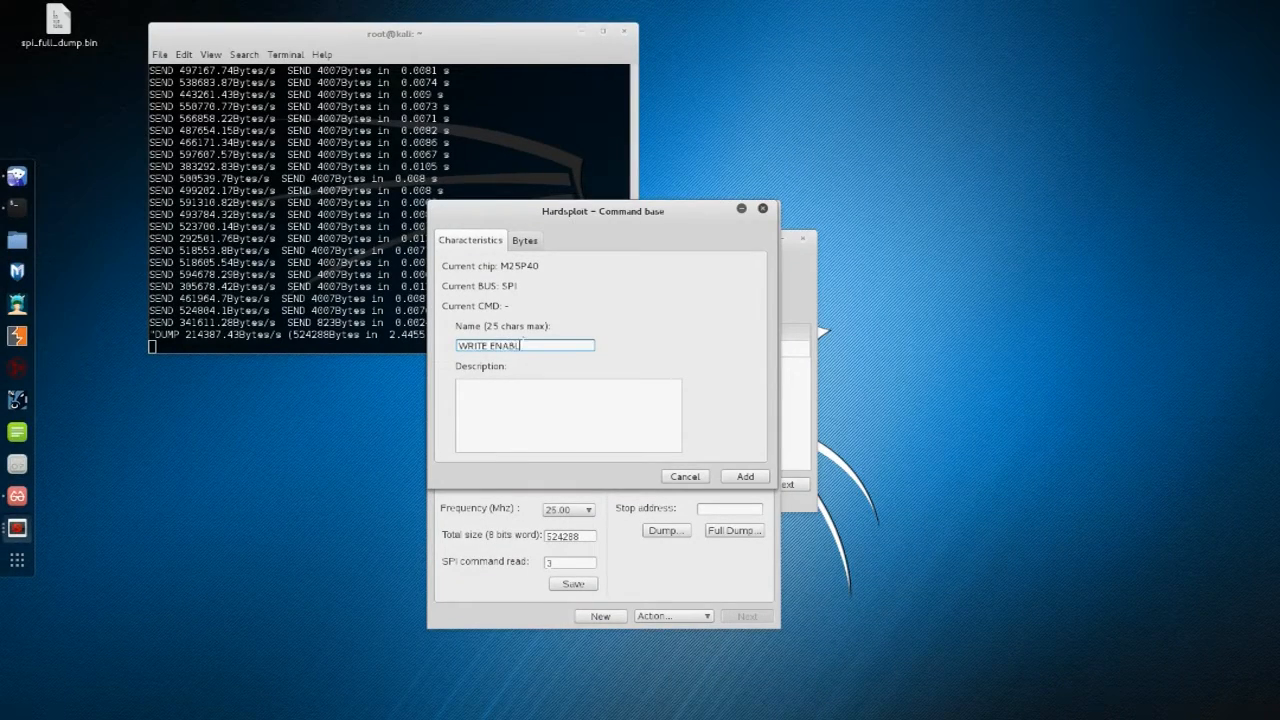
type("WREN")
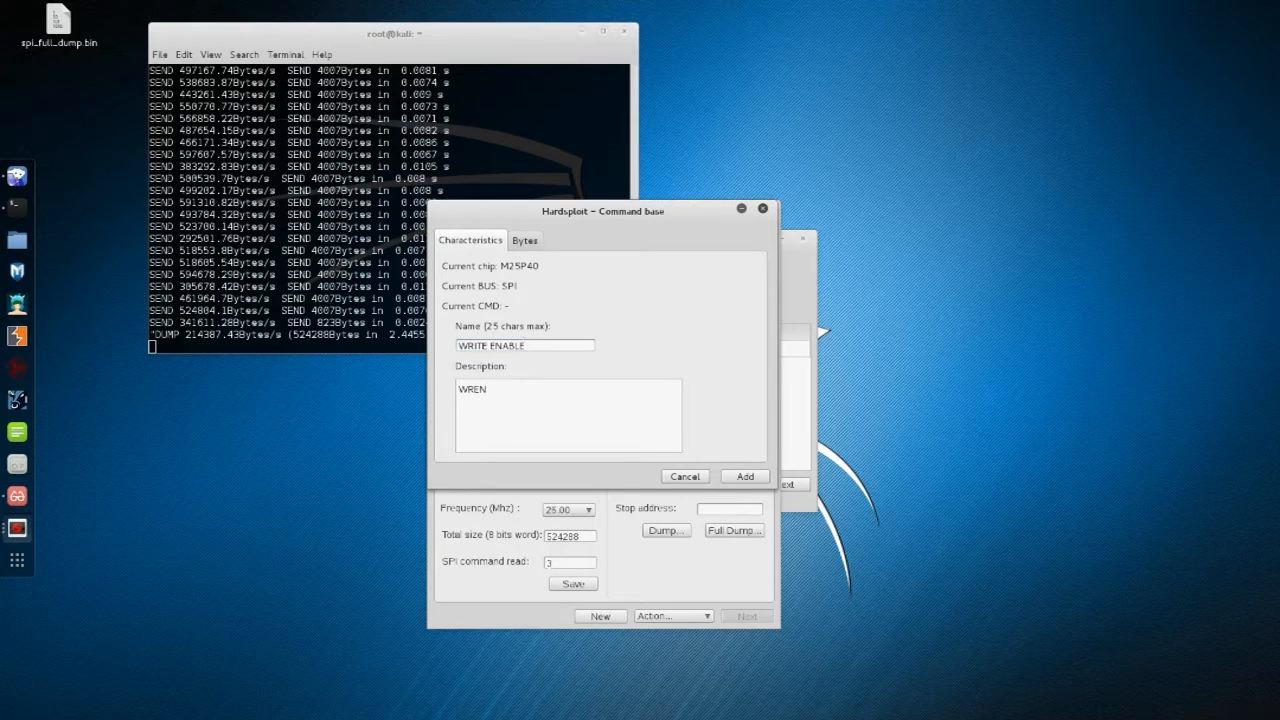
left_click(525, 240)
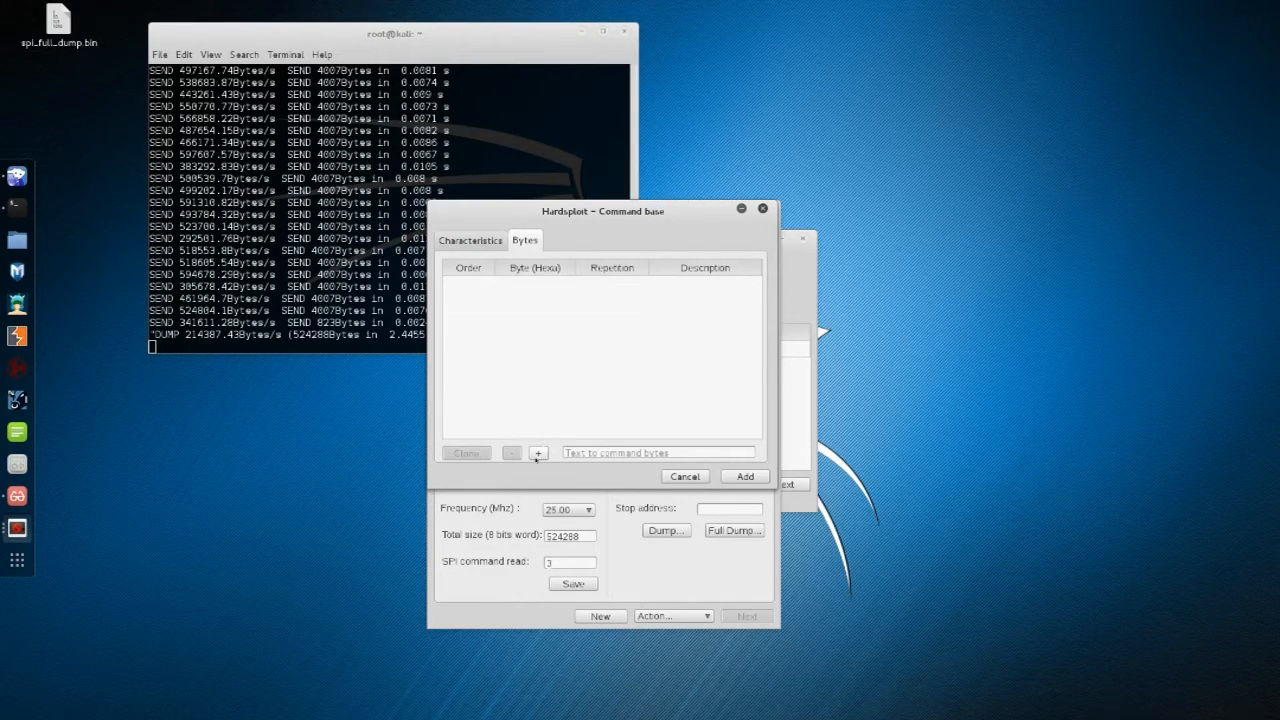
left_click(537, 453)
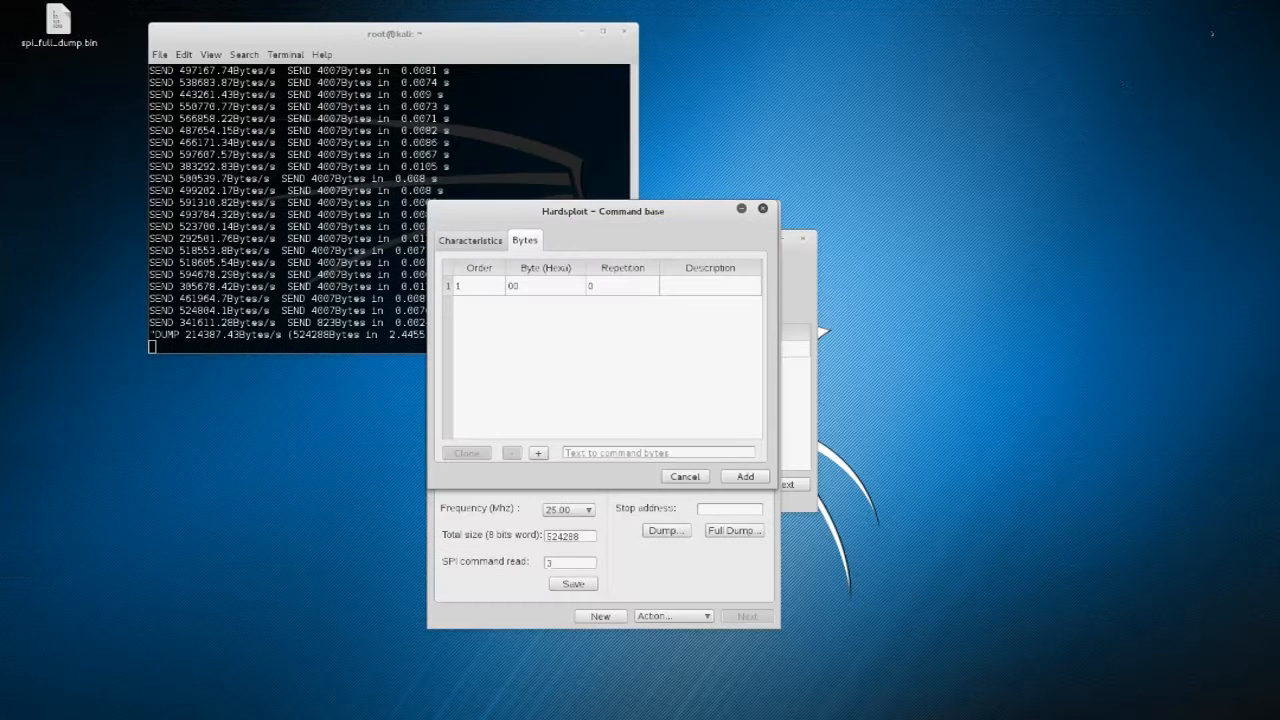
double_click(543, 286)
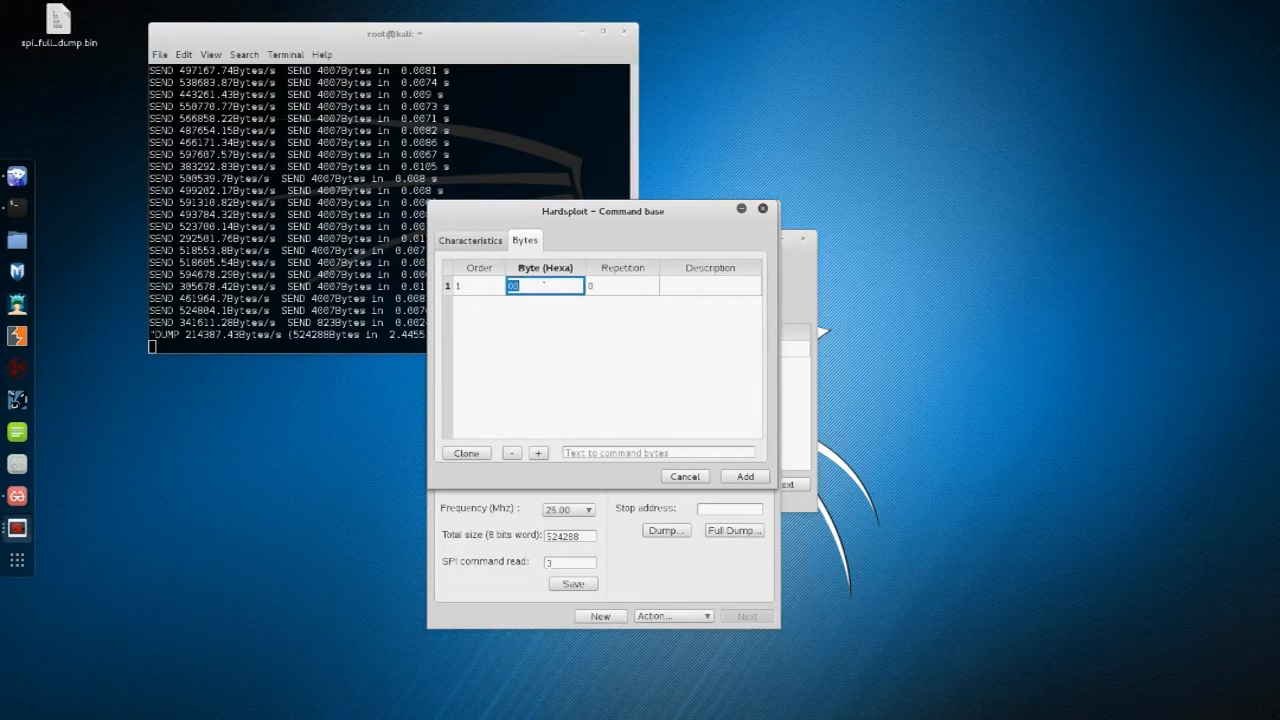
type("08")
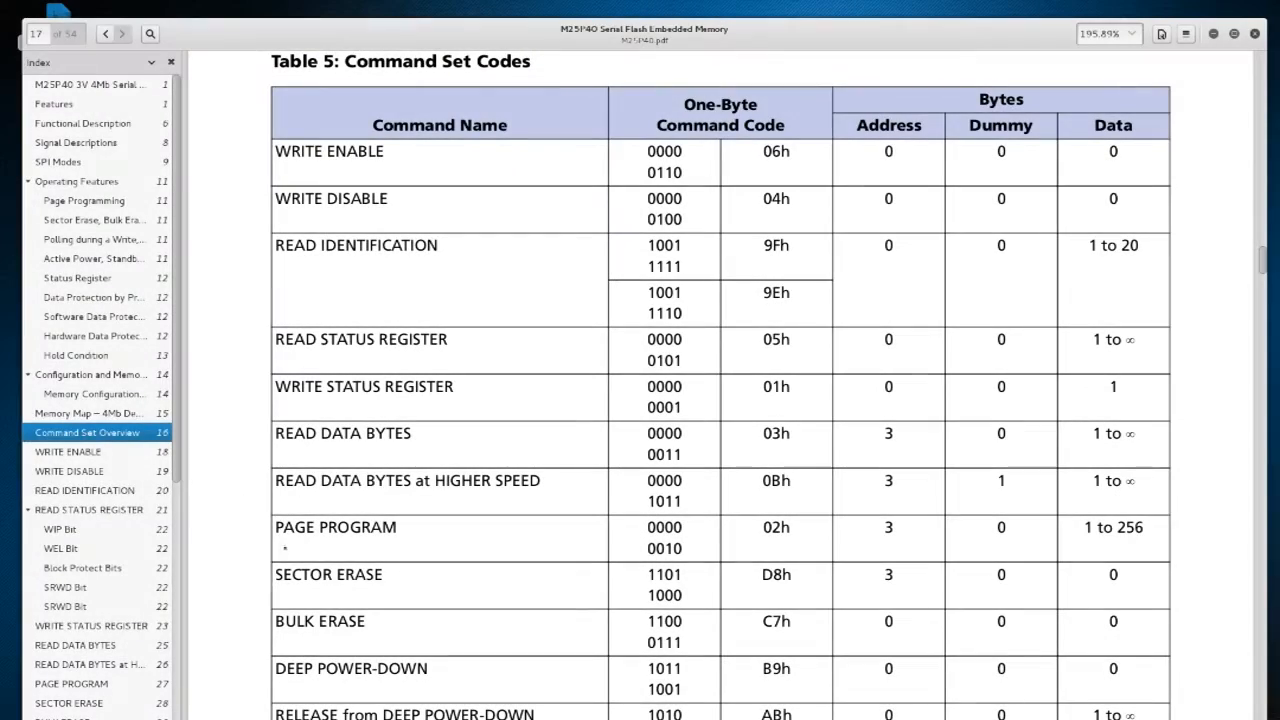
Step: Check the opcode in the datasheet, add byte rows and save the custom command
double_click(328, 574)
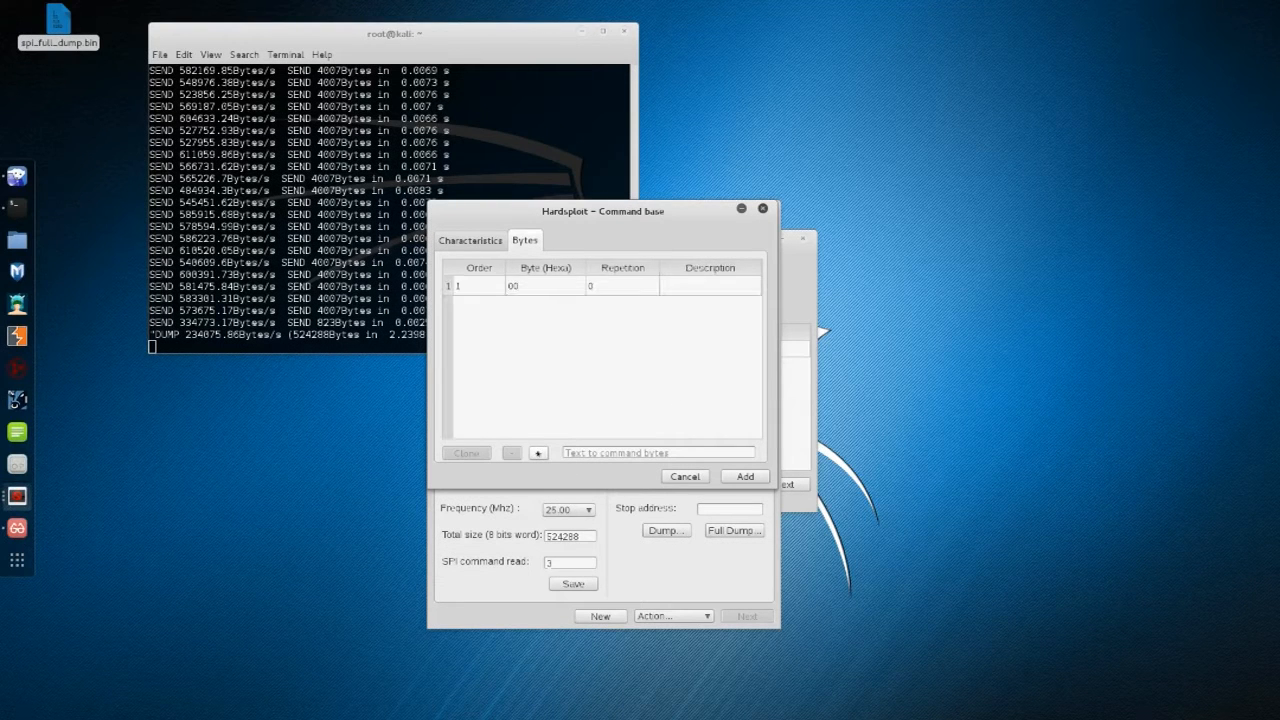
left_click(538, 453)
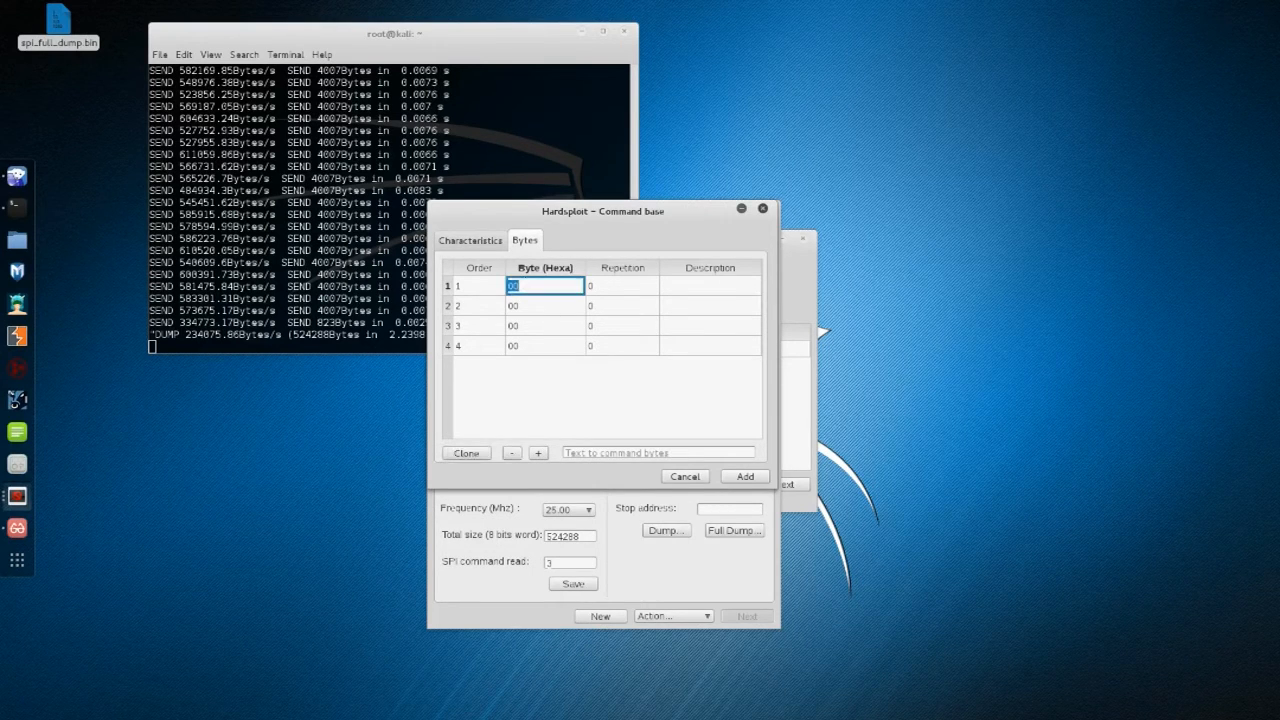
left_click(600, 615)
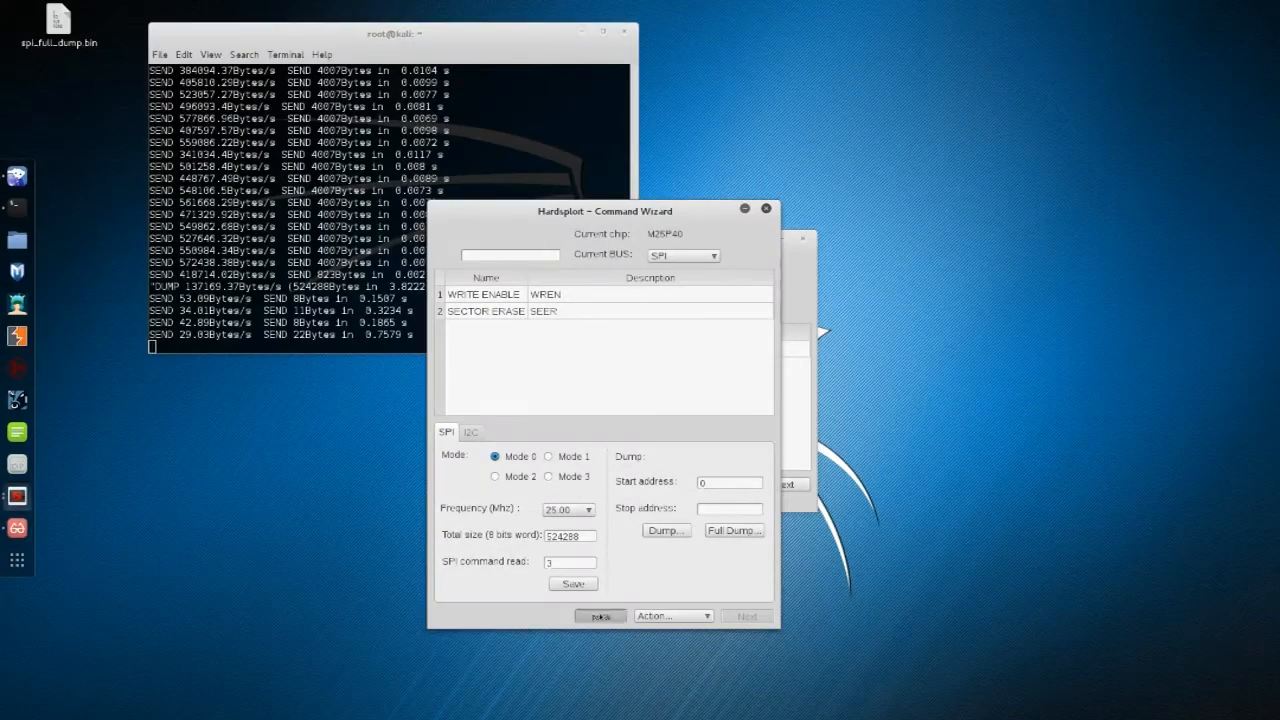
left_click(600, 615)
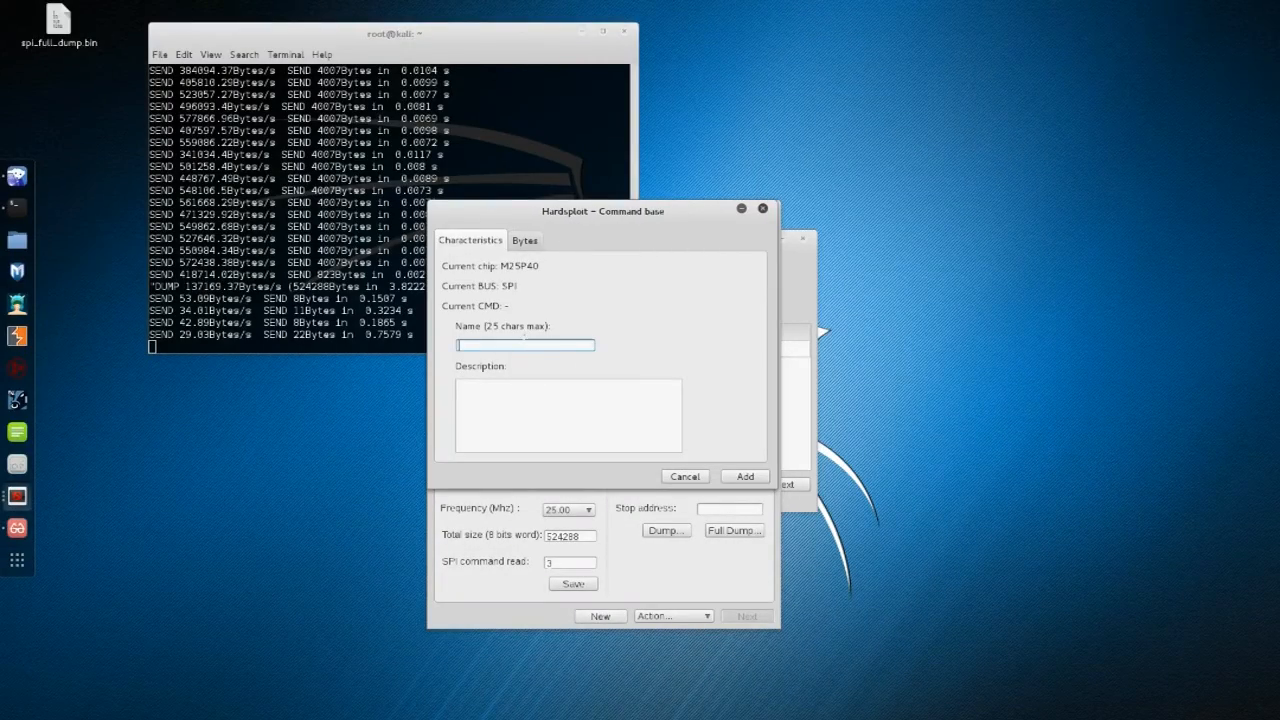
type("WRITE PW")
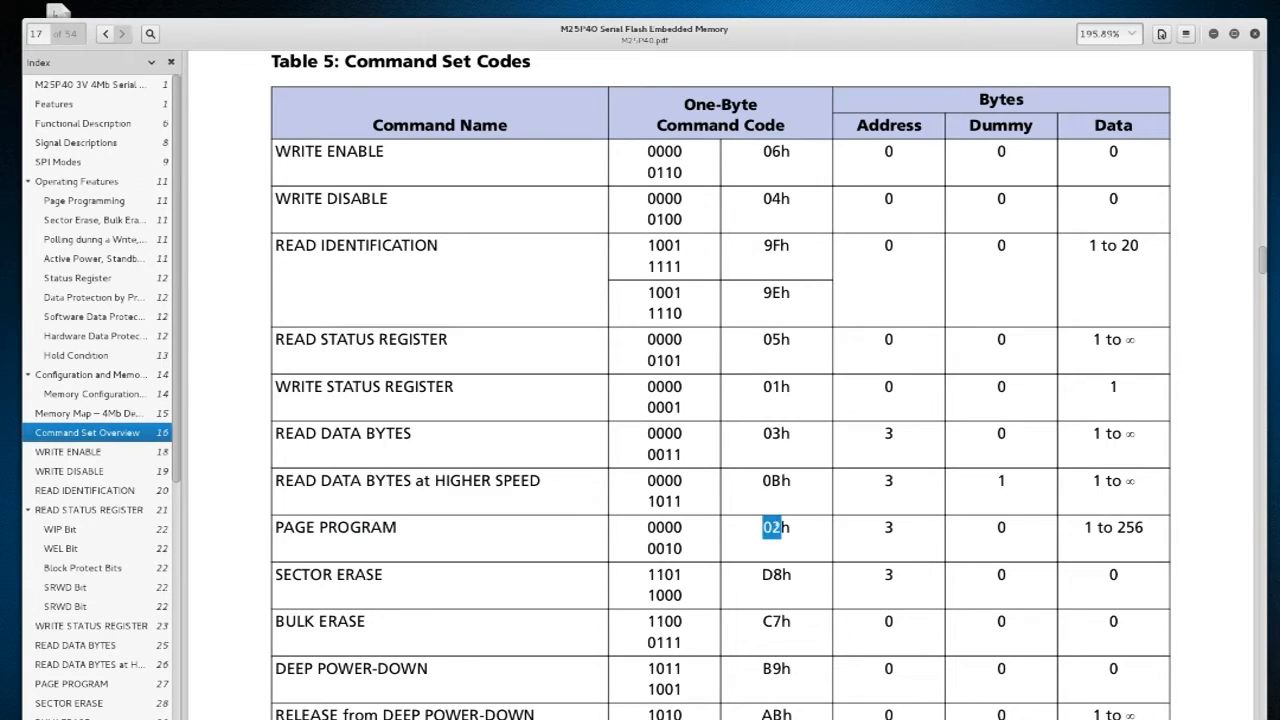
left_click(888, 527)
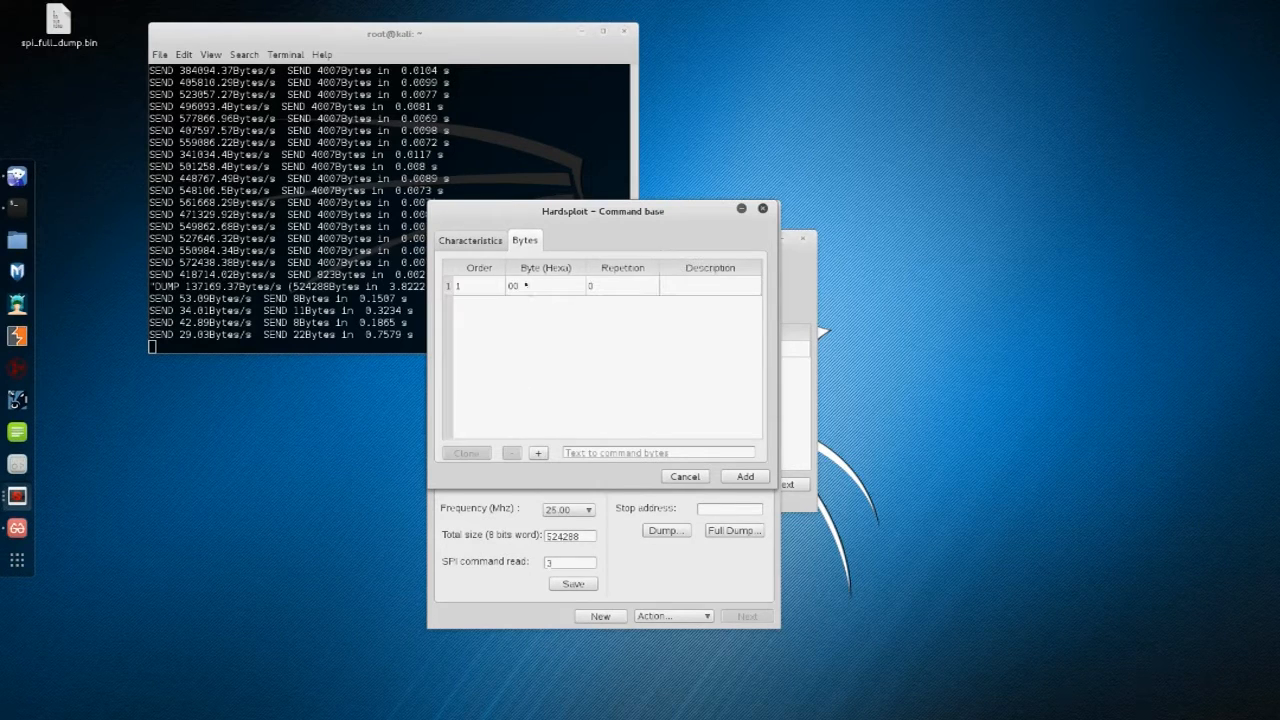
left_click(537, 453)
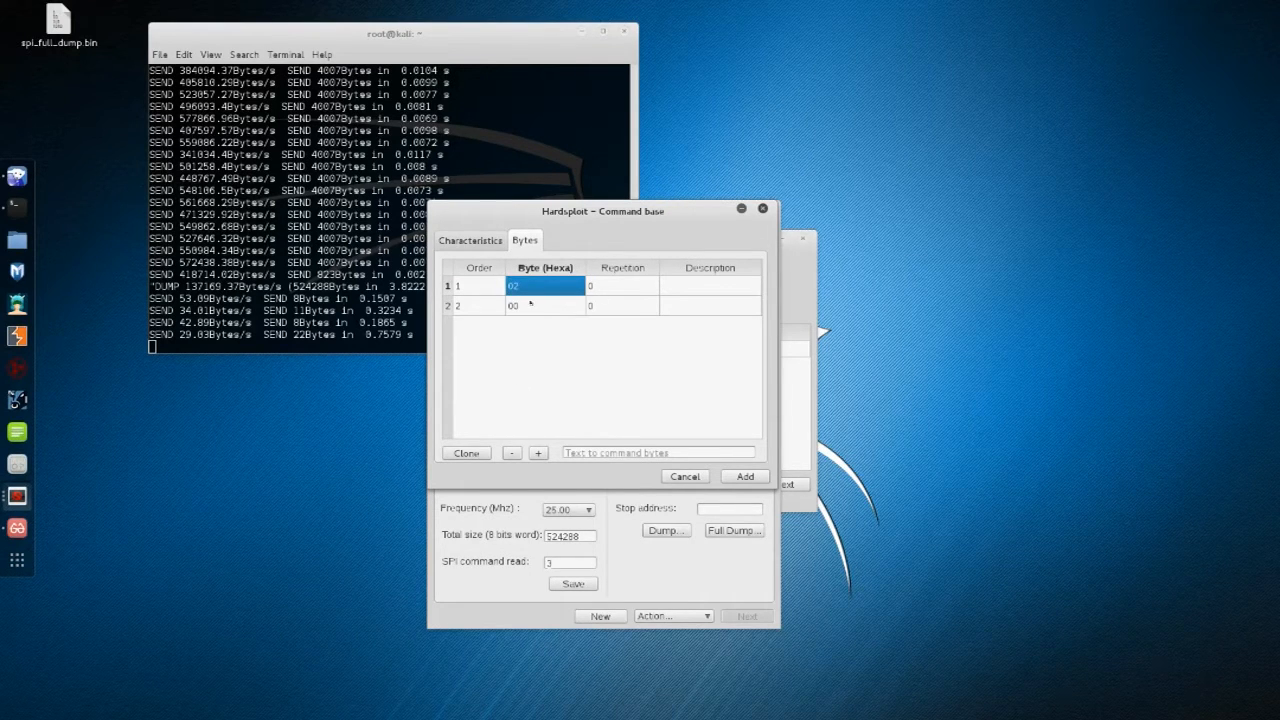
left_click(620, 306)
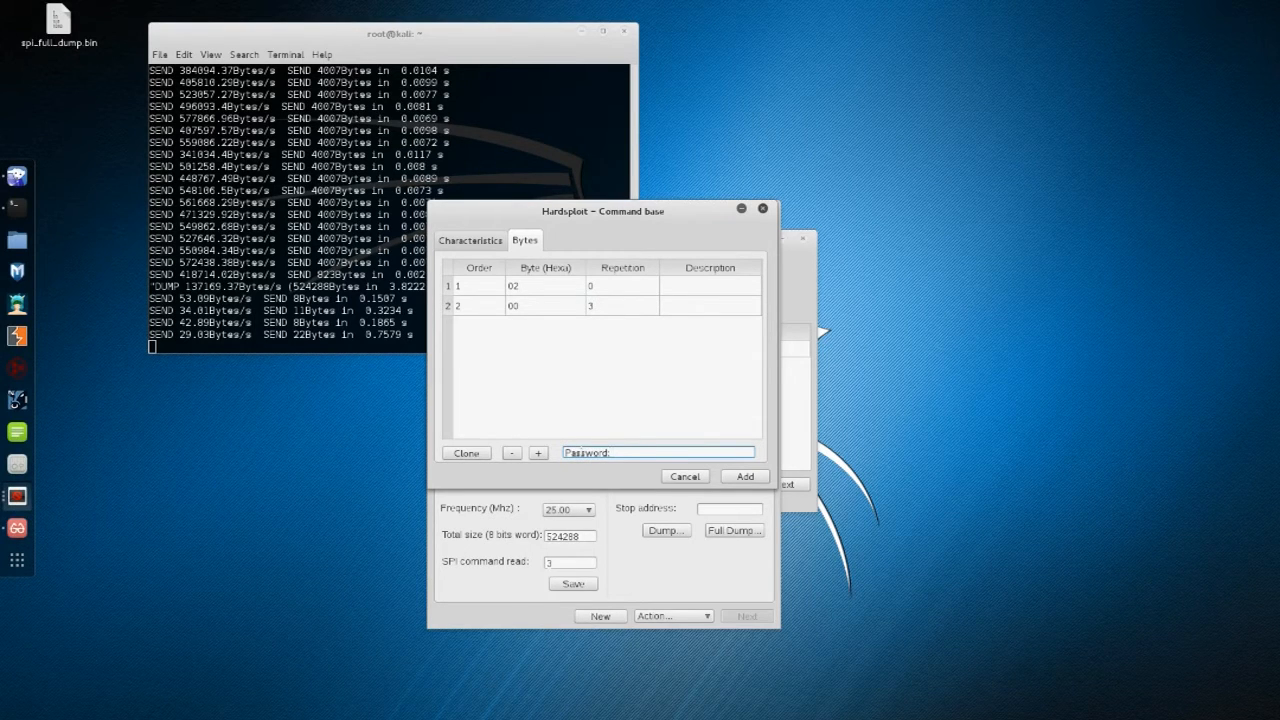
type("mypassword")
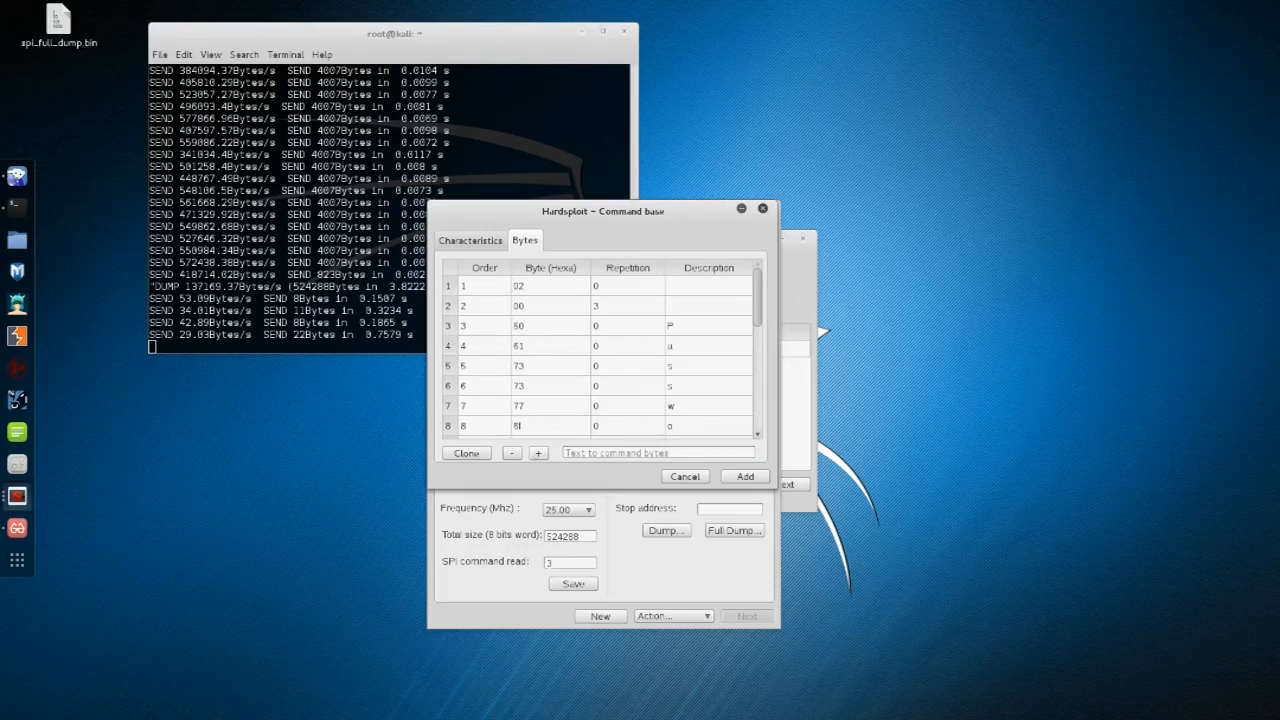
scroll("down", 3)
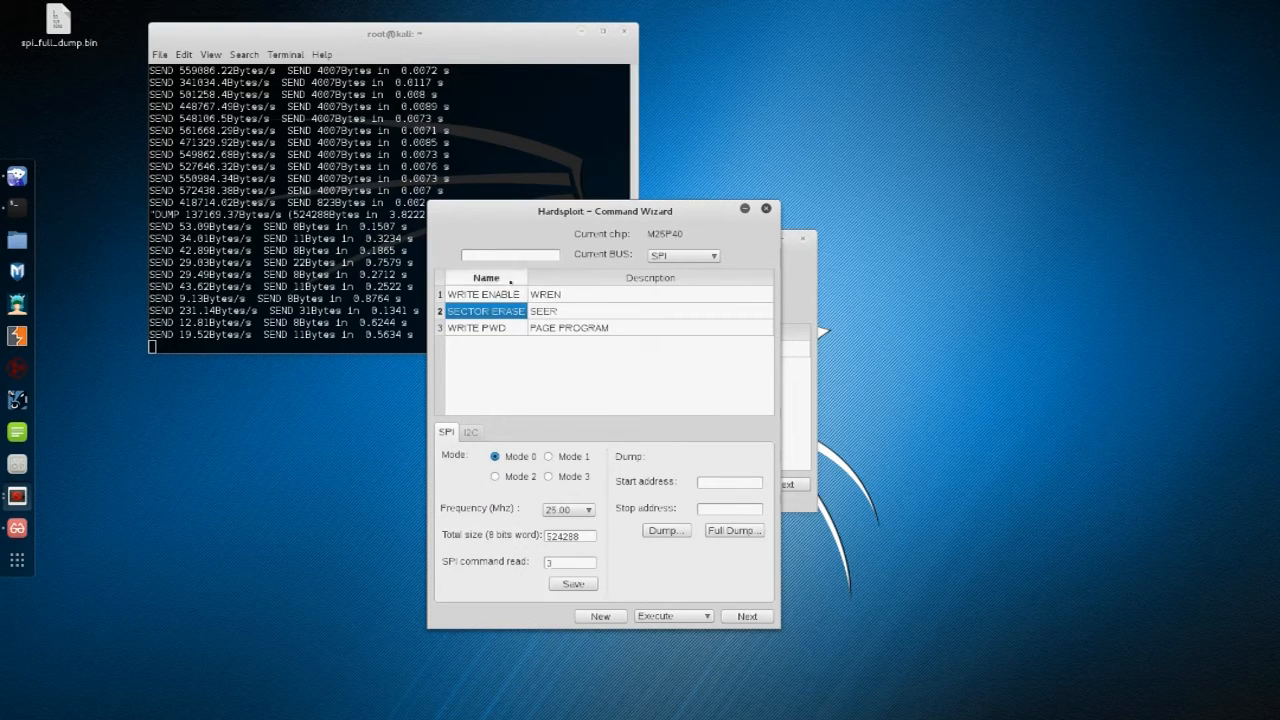
Step: Execute the password-writing commands and save a full dump as spi_full_dump_pwd_changed.bin on the Desktop
left_click(667, 615)
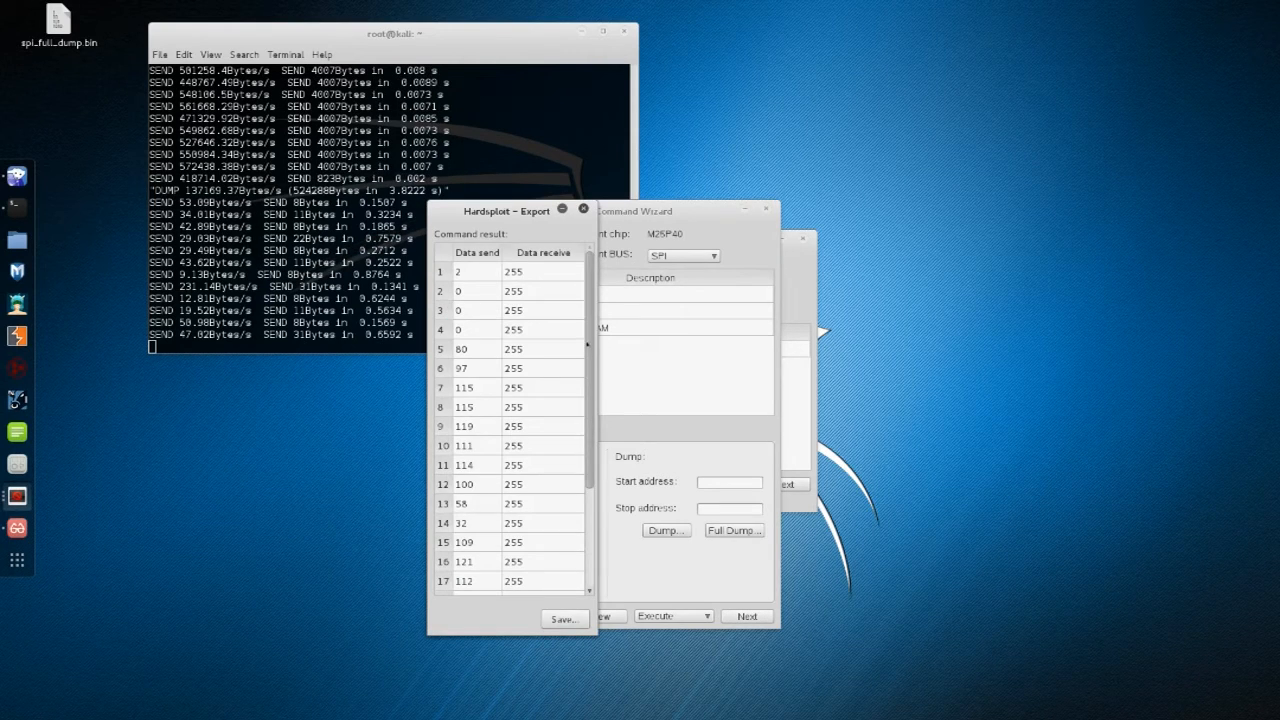
scroll("down", 3)
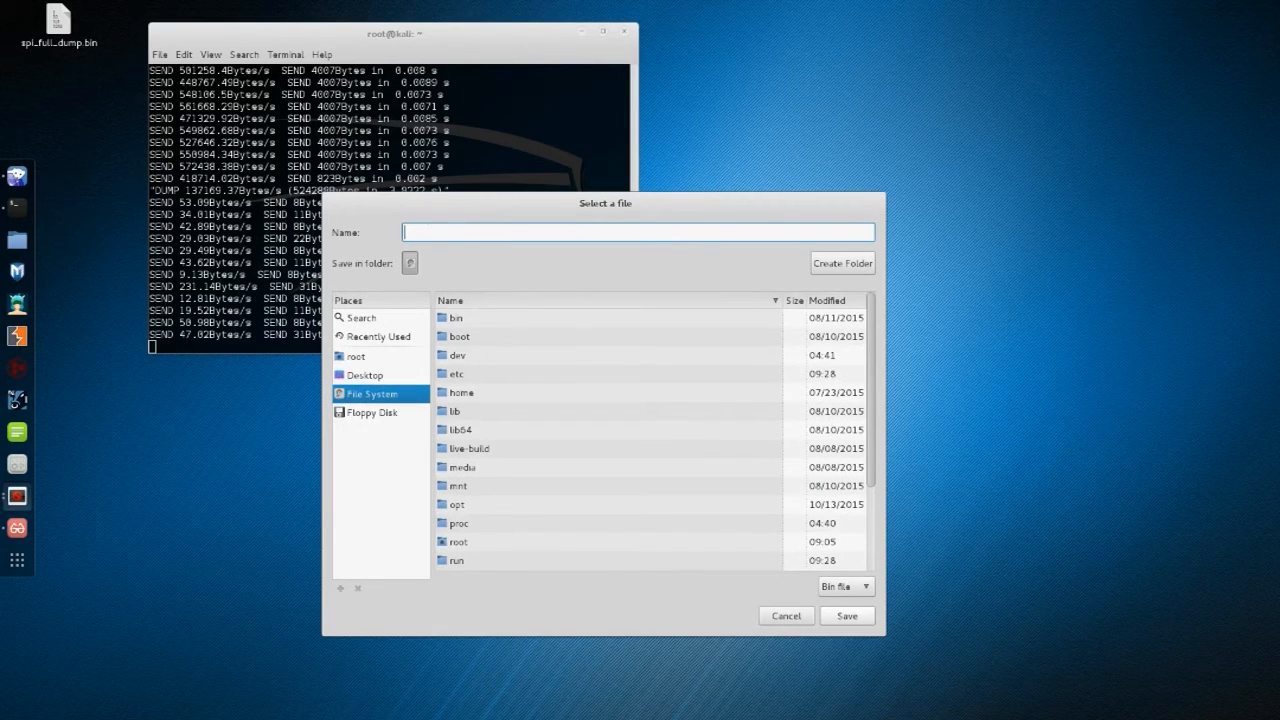
left_click(365, 375)
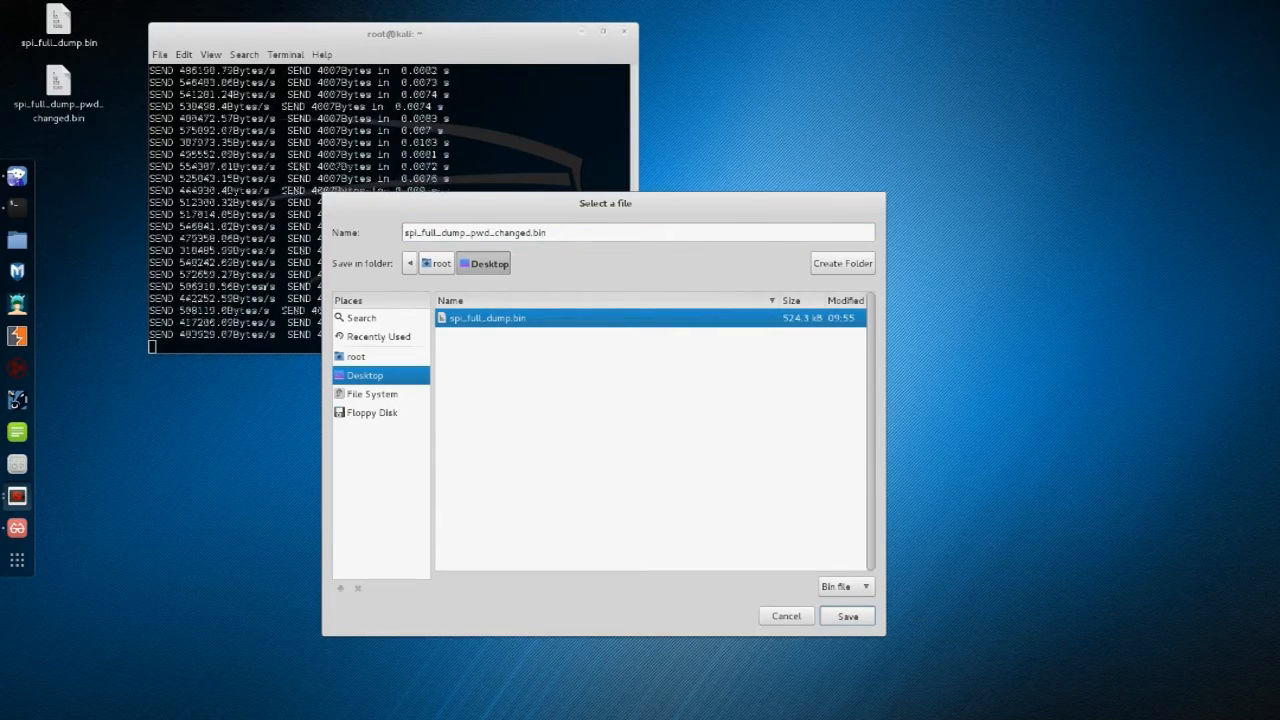
left_click(846, 615)
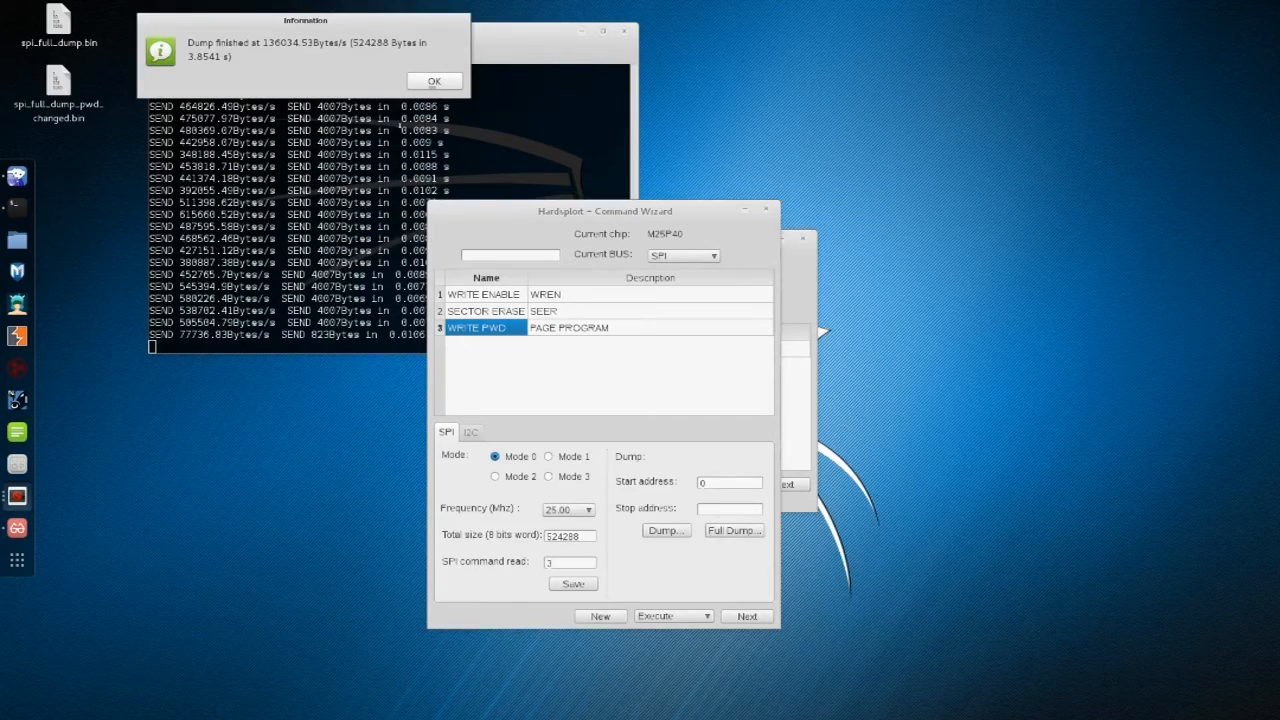
left_click(433, 81)
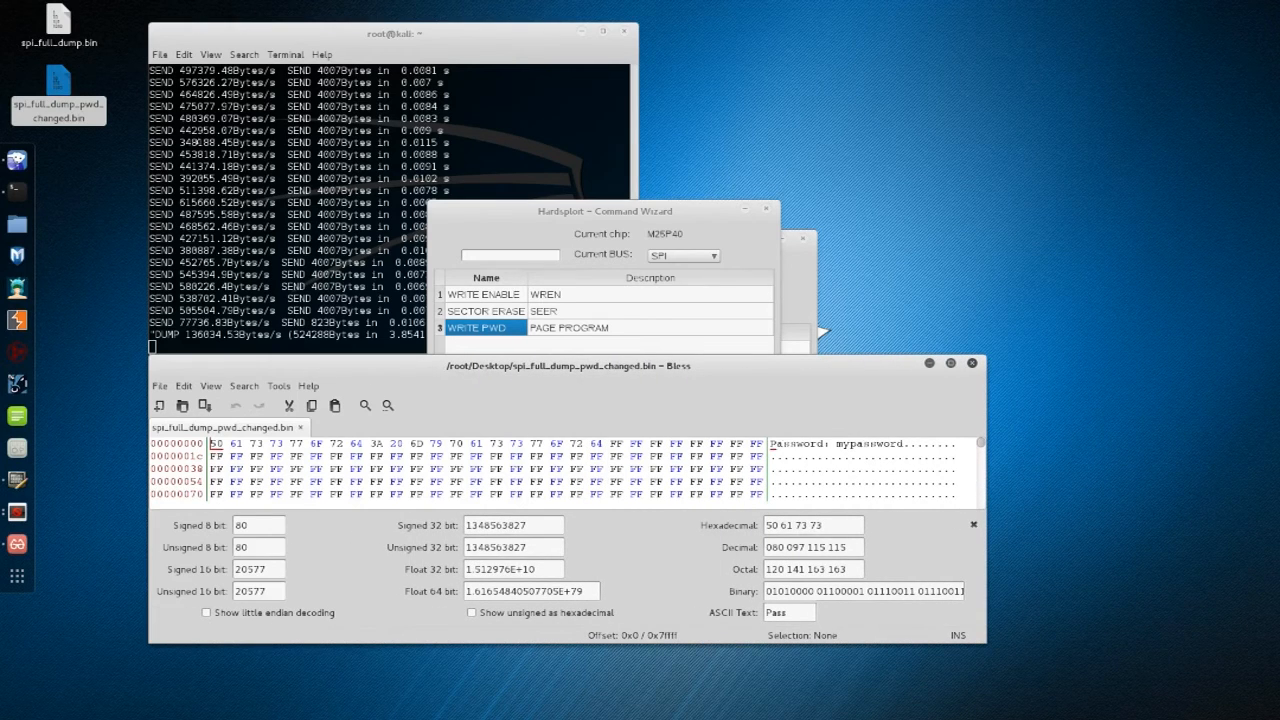
left_click(58, 22)
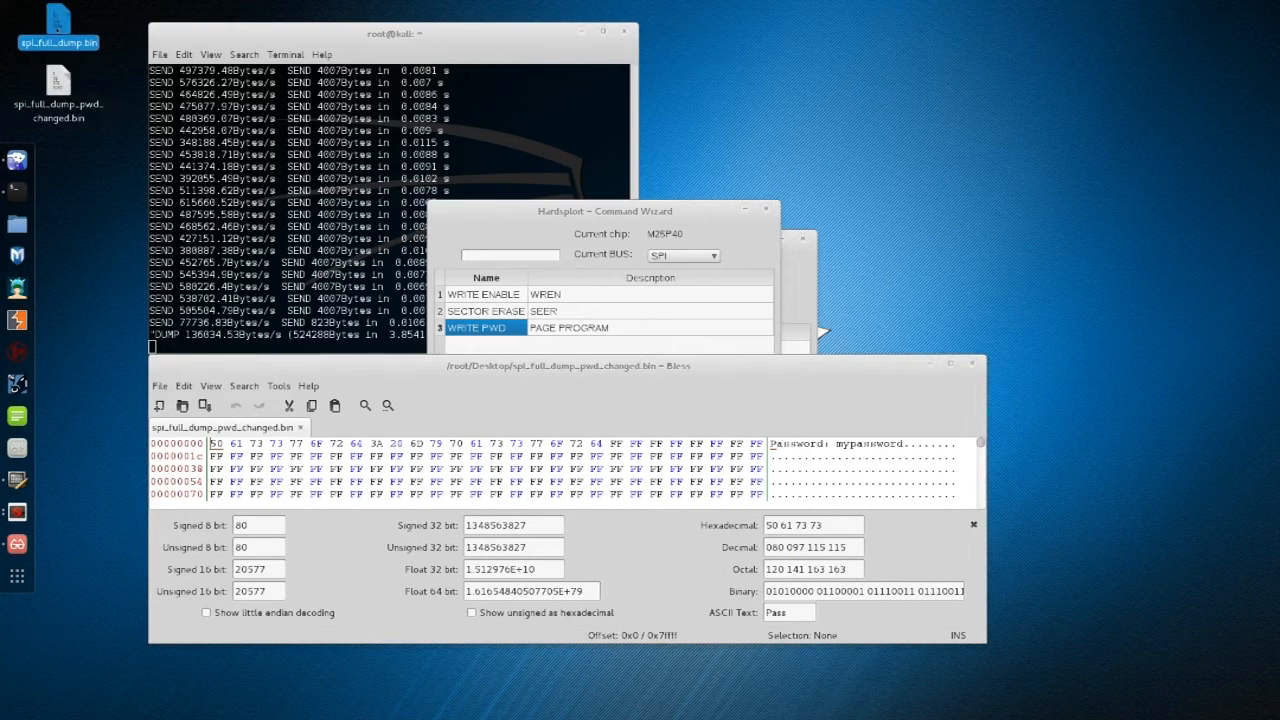